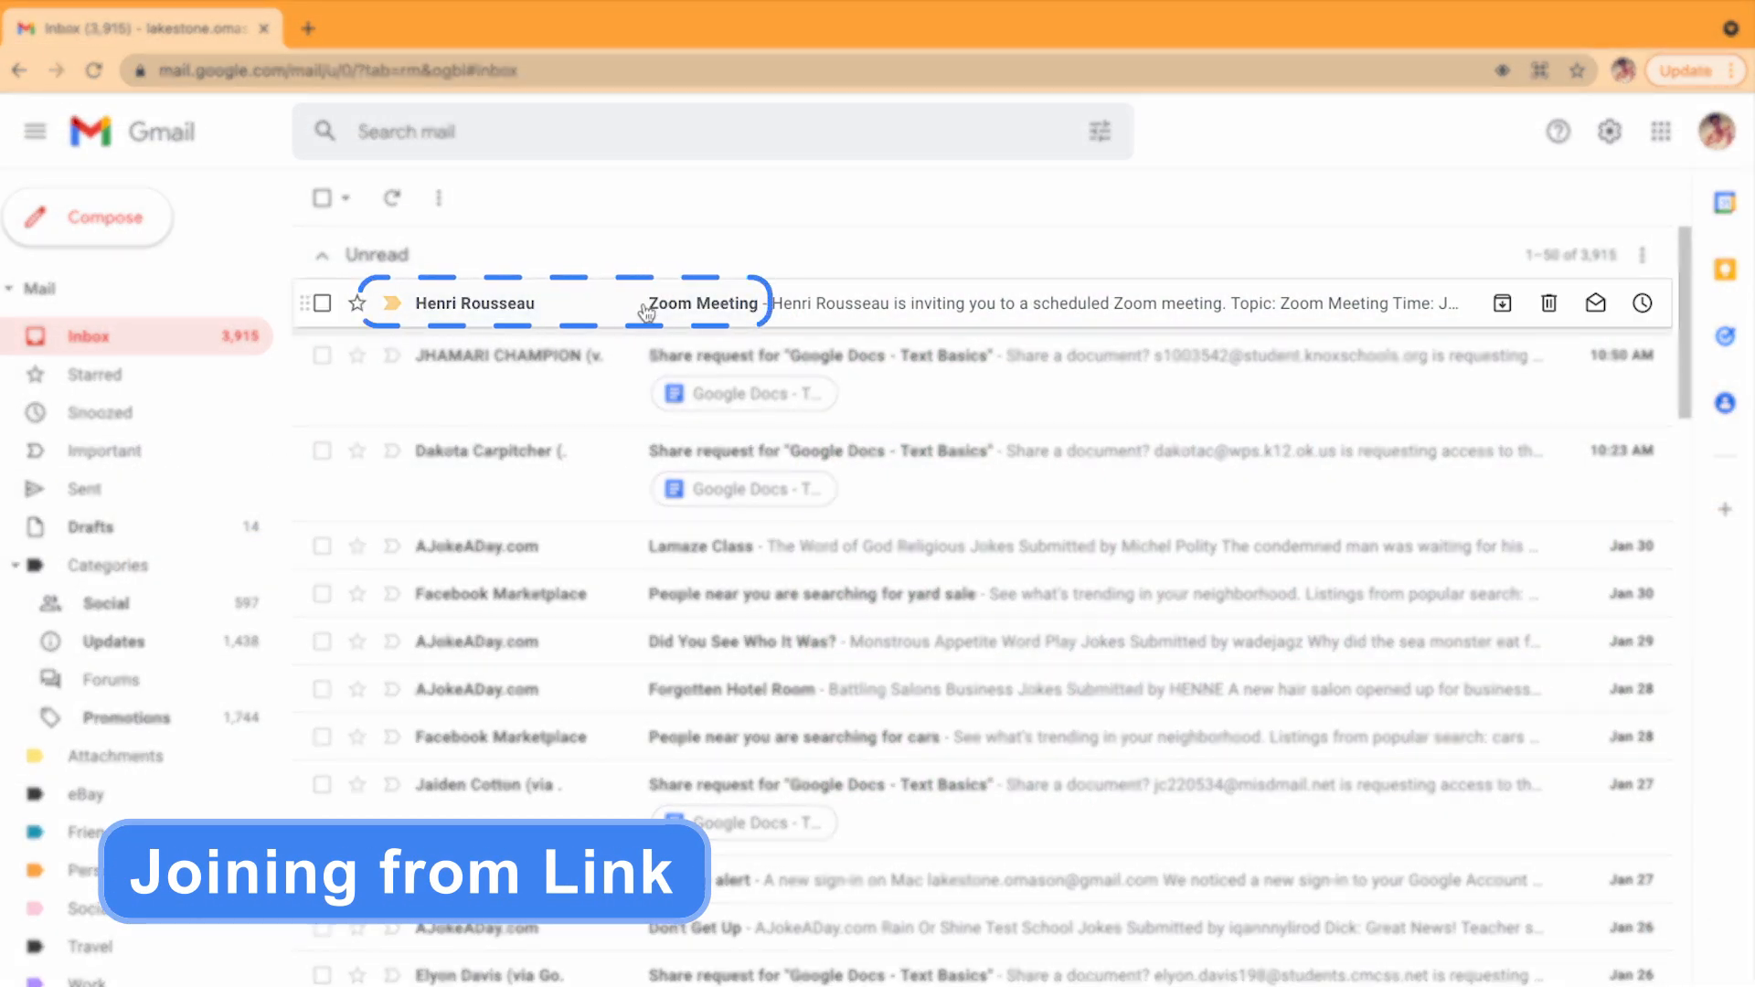
# Open the Zoom Meeting invitation email and follow its Join Zoom Meeting link
pyautogui.click(706, 304)
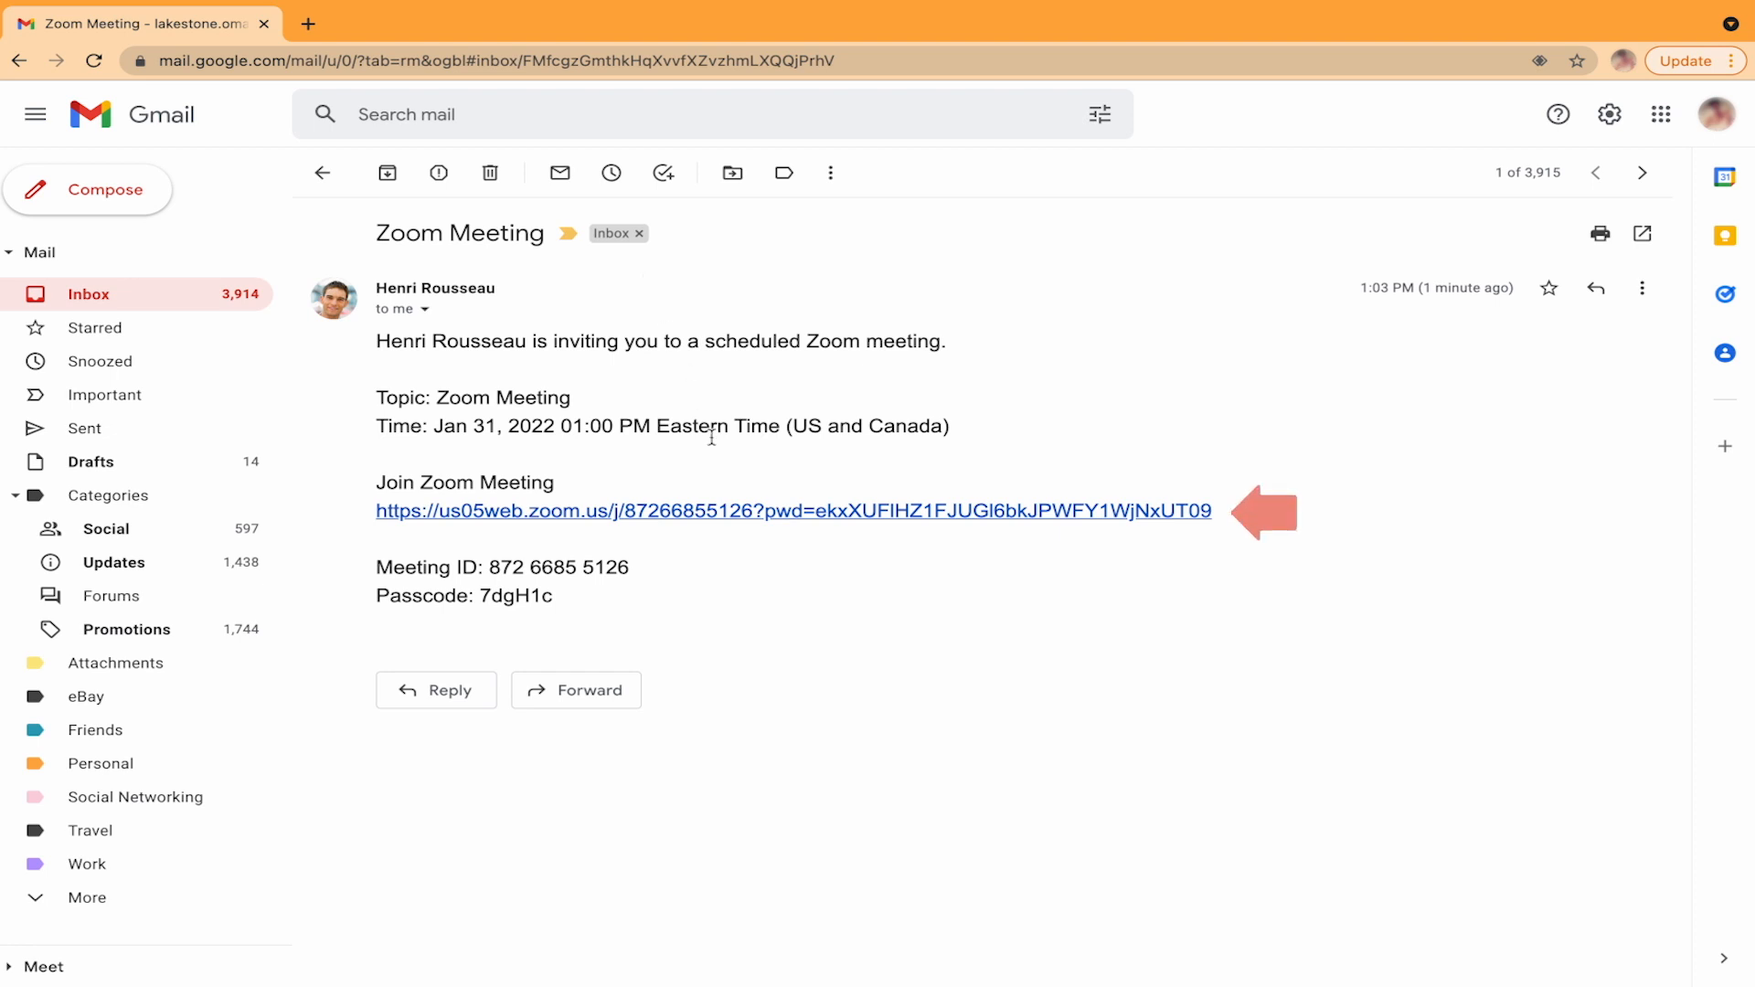
pyautogui.click(791, 510)
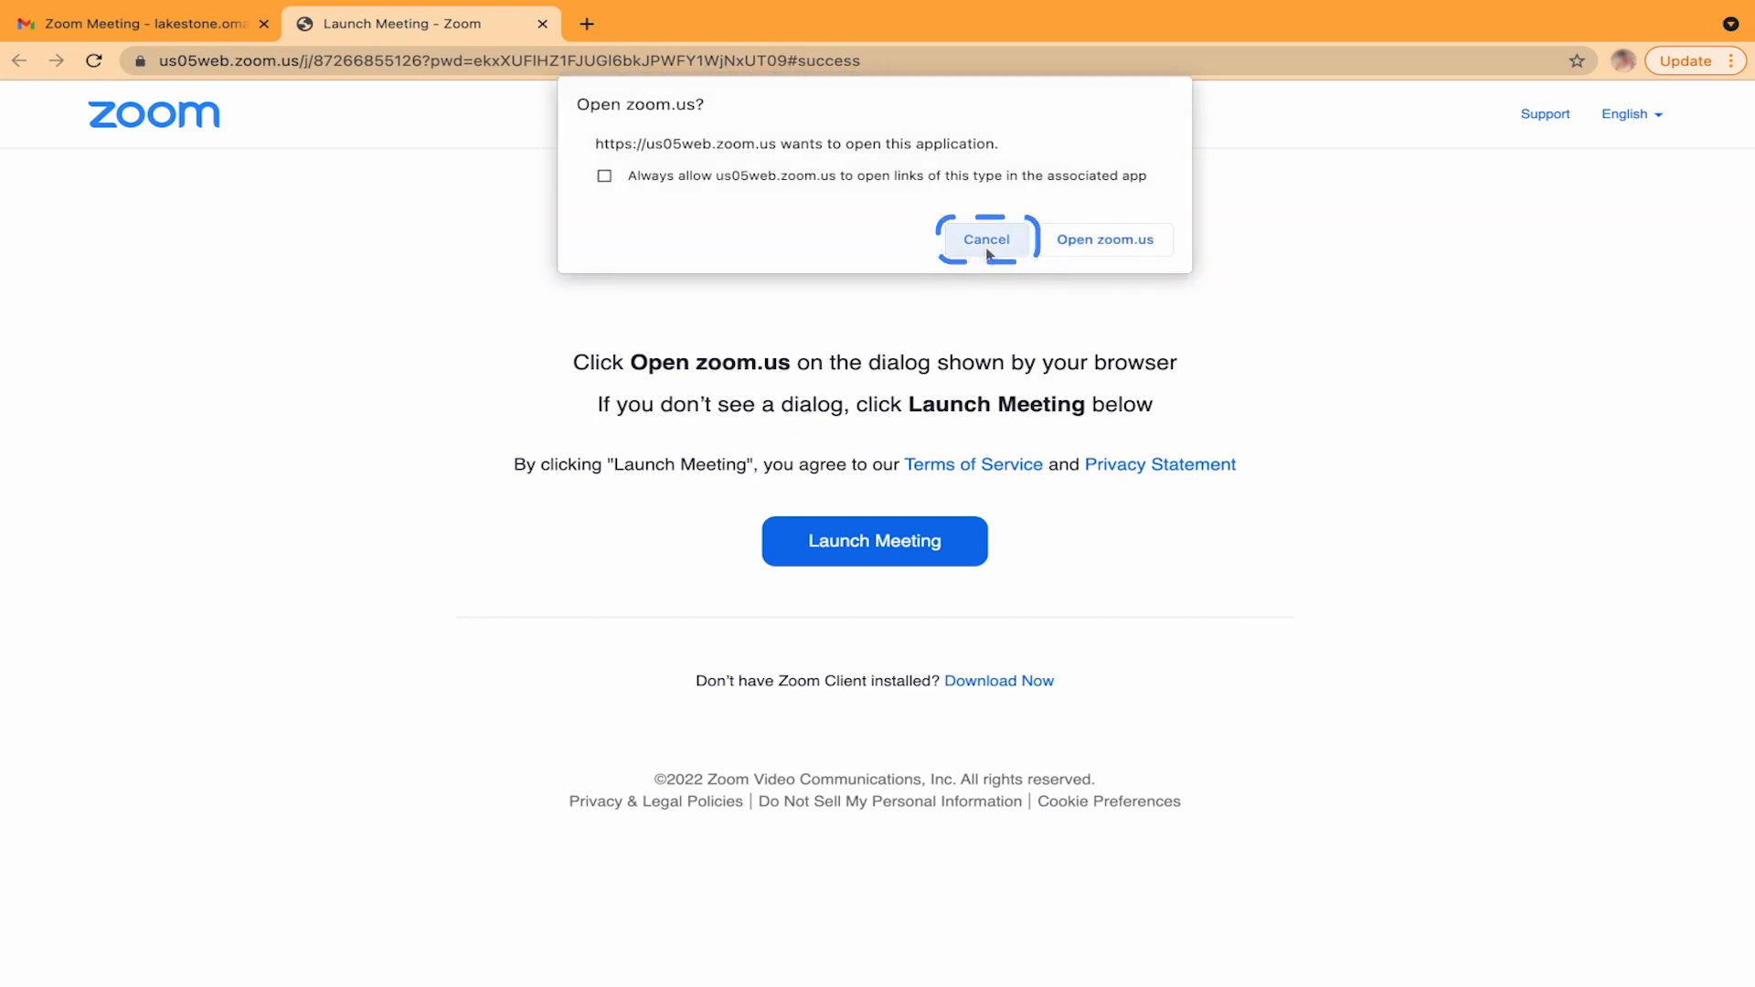
# Decline the 'Open zoom.us?' prompts and choose Join from Your Browser instead
pyautogui.click(985, 240)
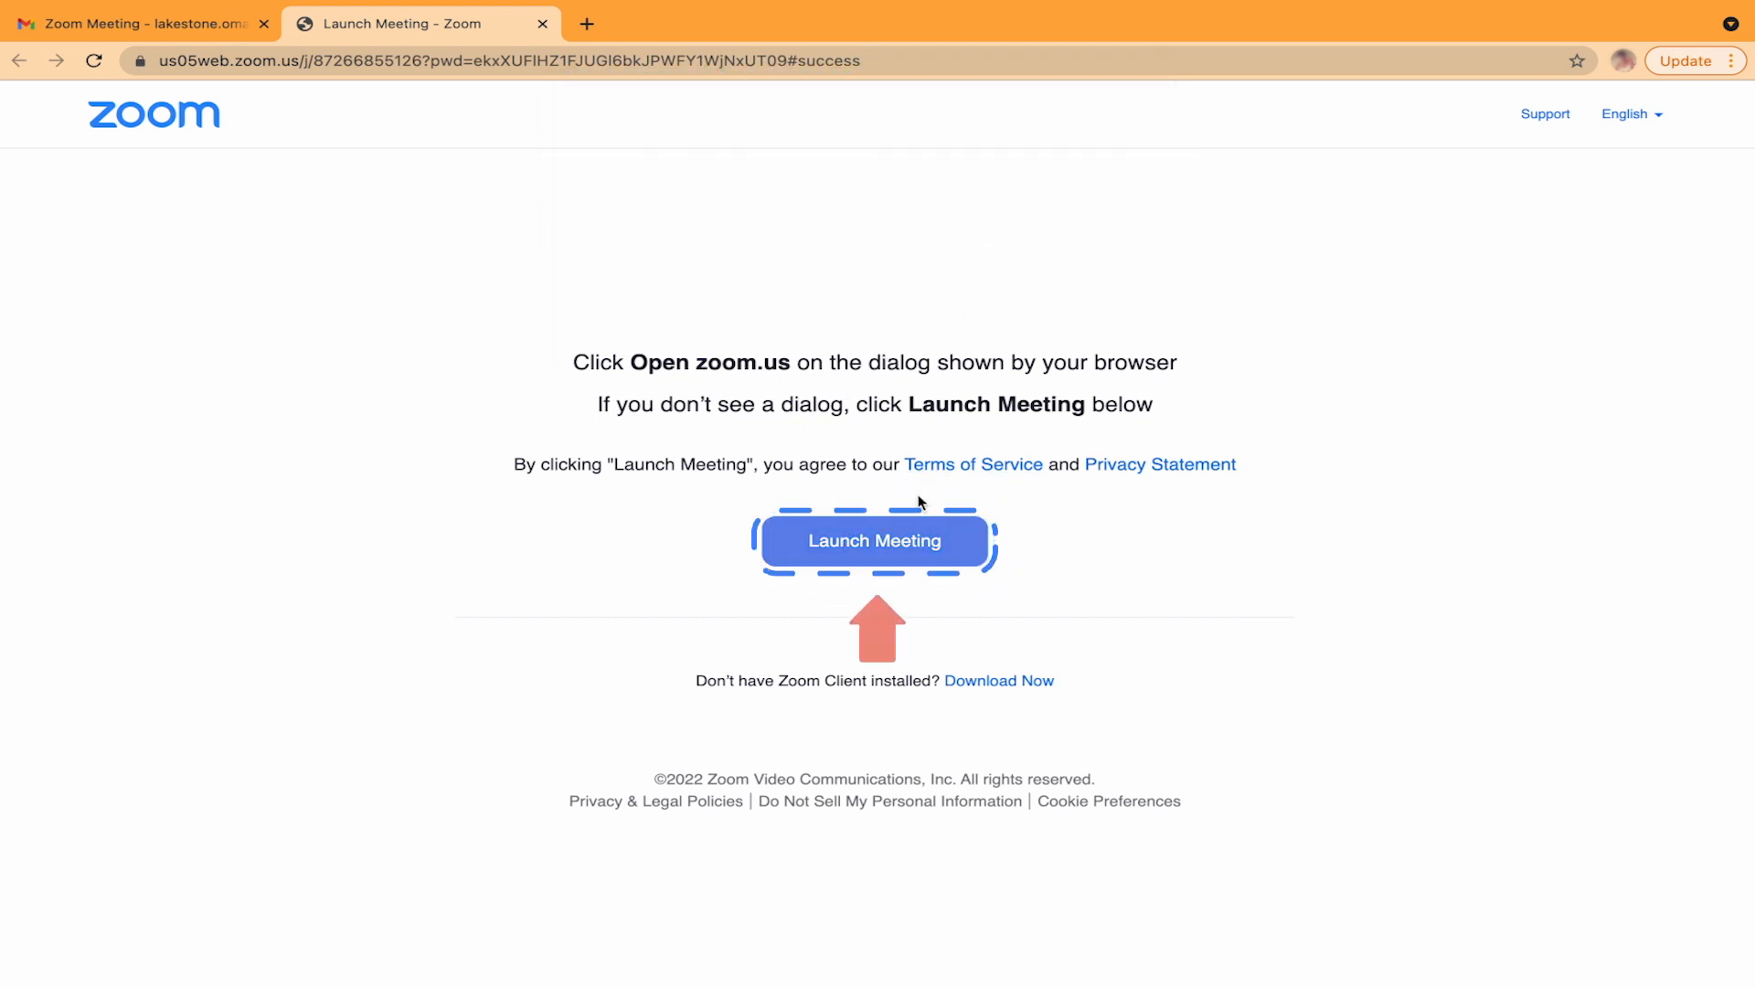
pyautogui.click(874, 541)
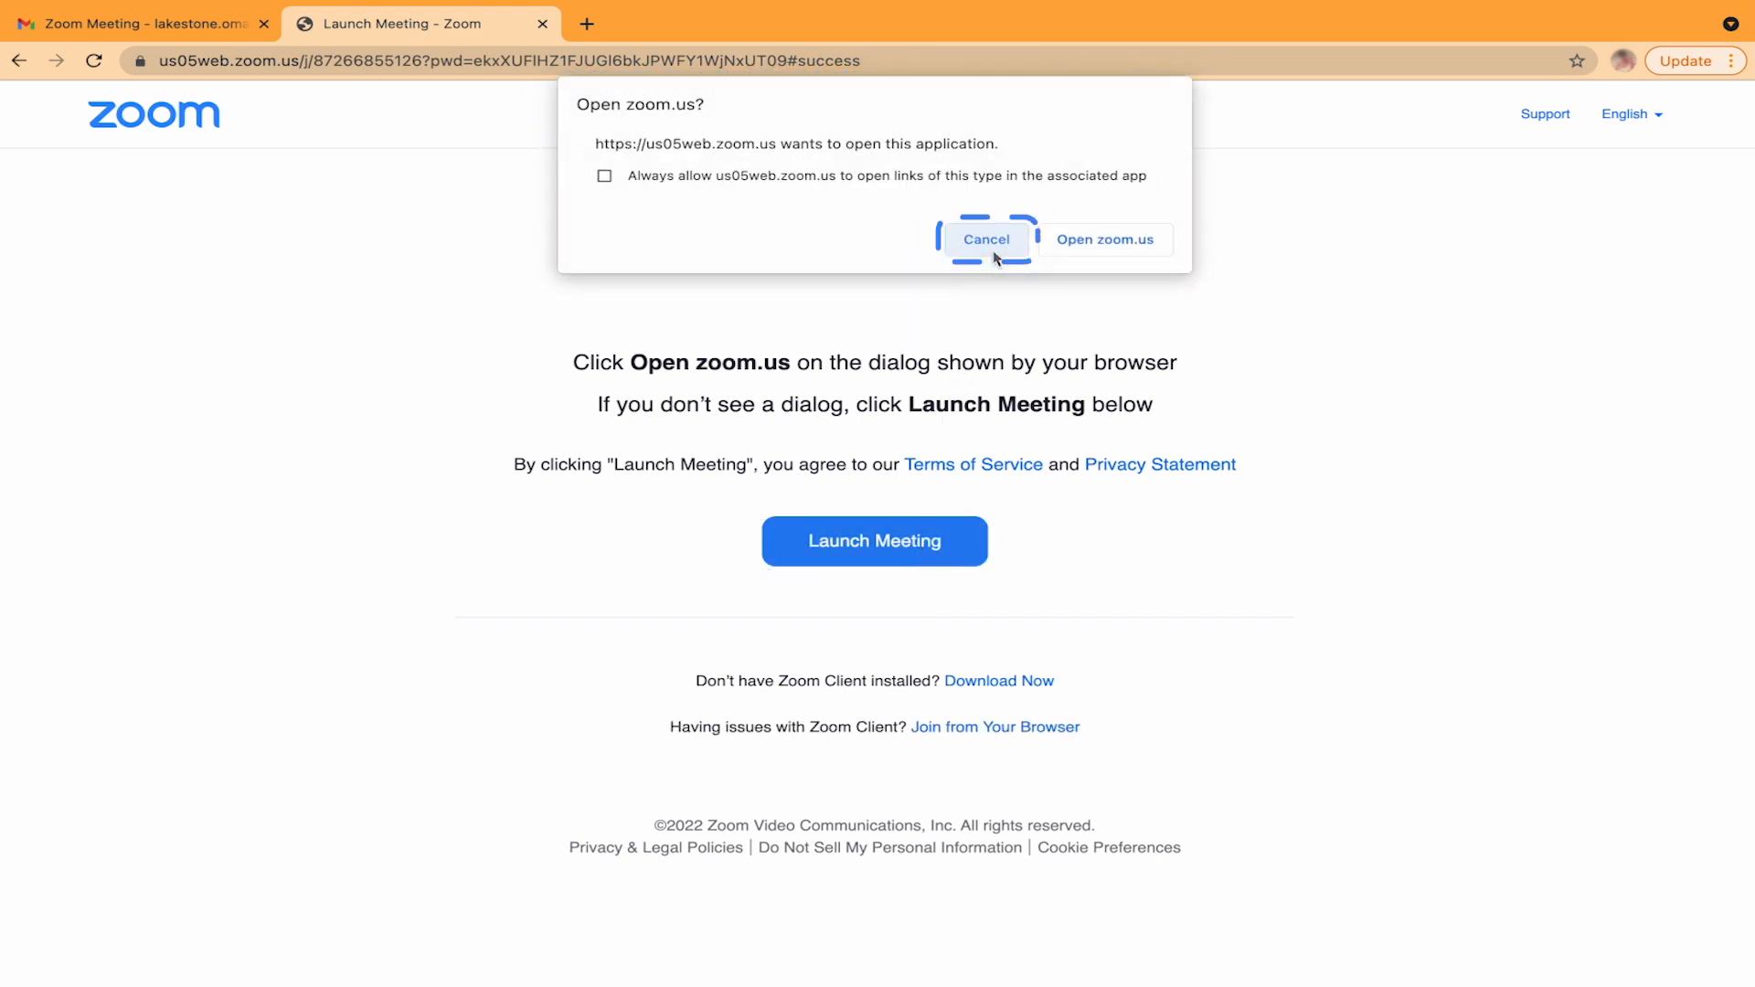
pyautogui.click(985, 240)
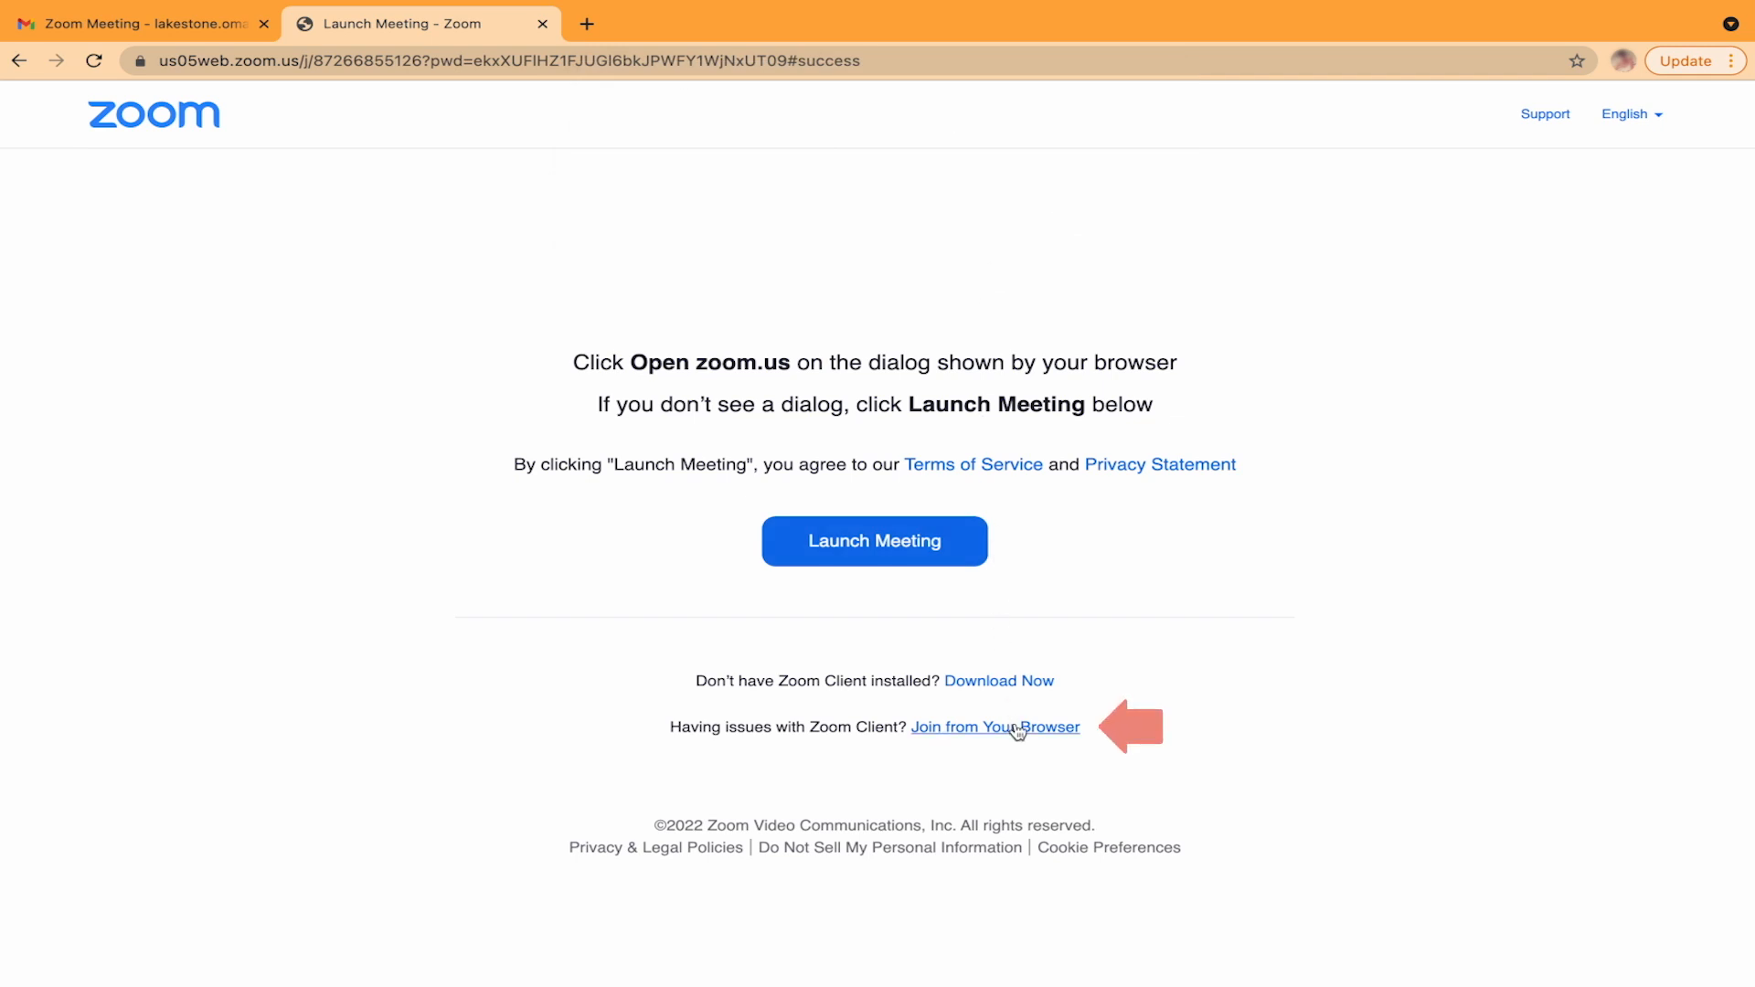
pyautogui.click(994, 726)
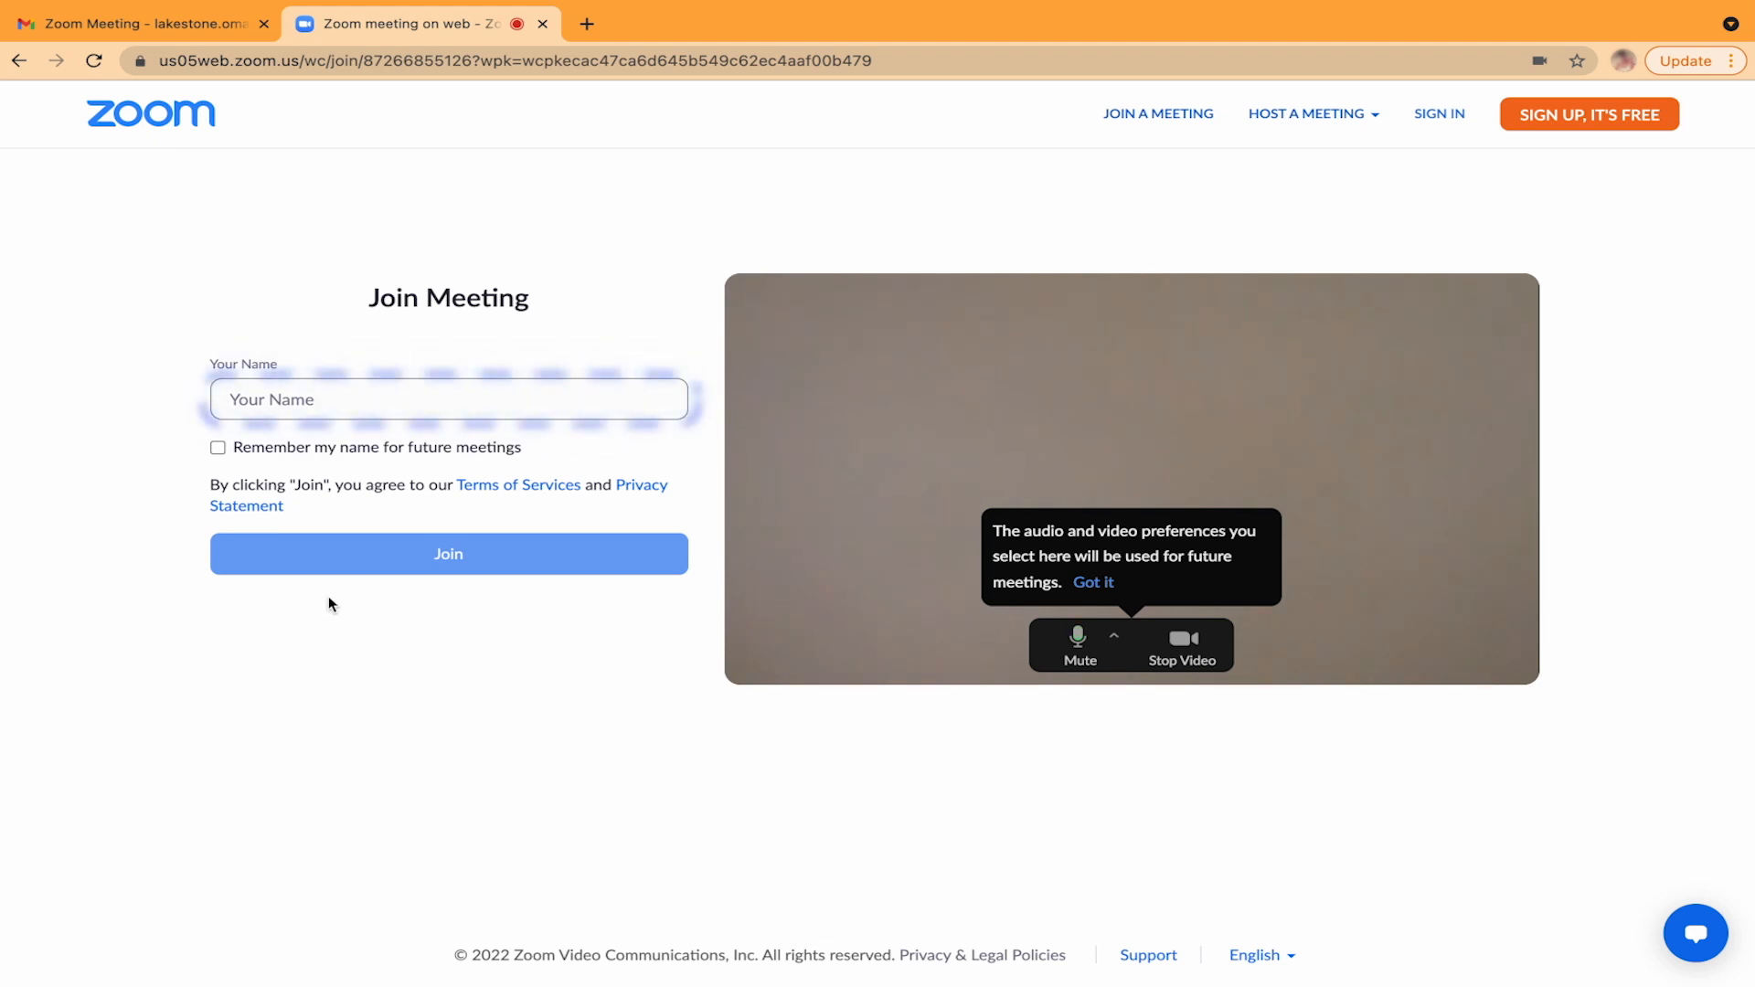
# Join the meeting as 'Olenna', see it has not started, and return to Gmail
pyautogui.click(448, 399)
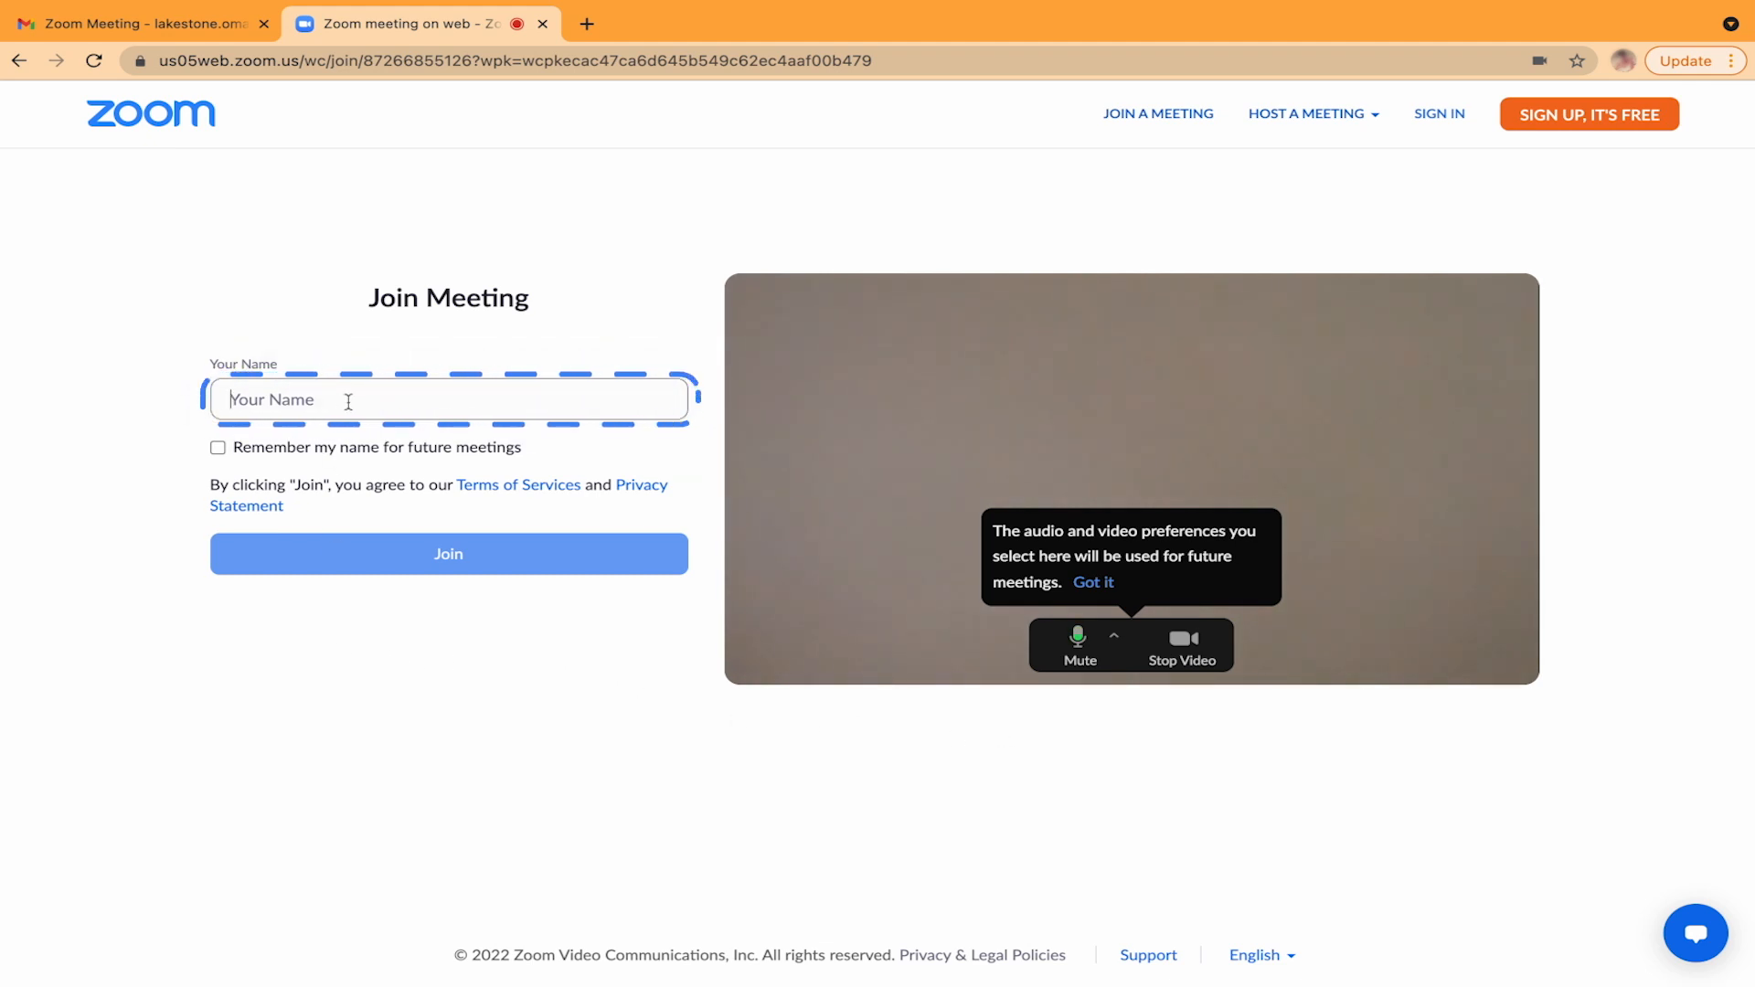
pyautogui.write('Olenna')
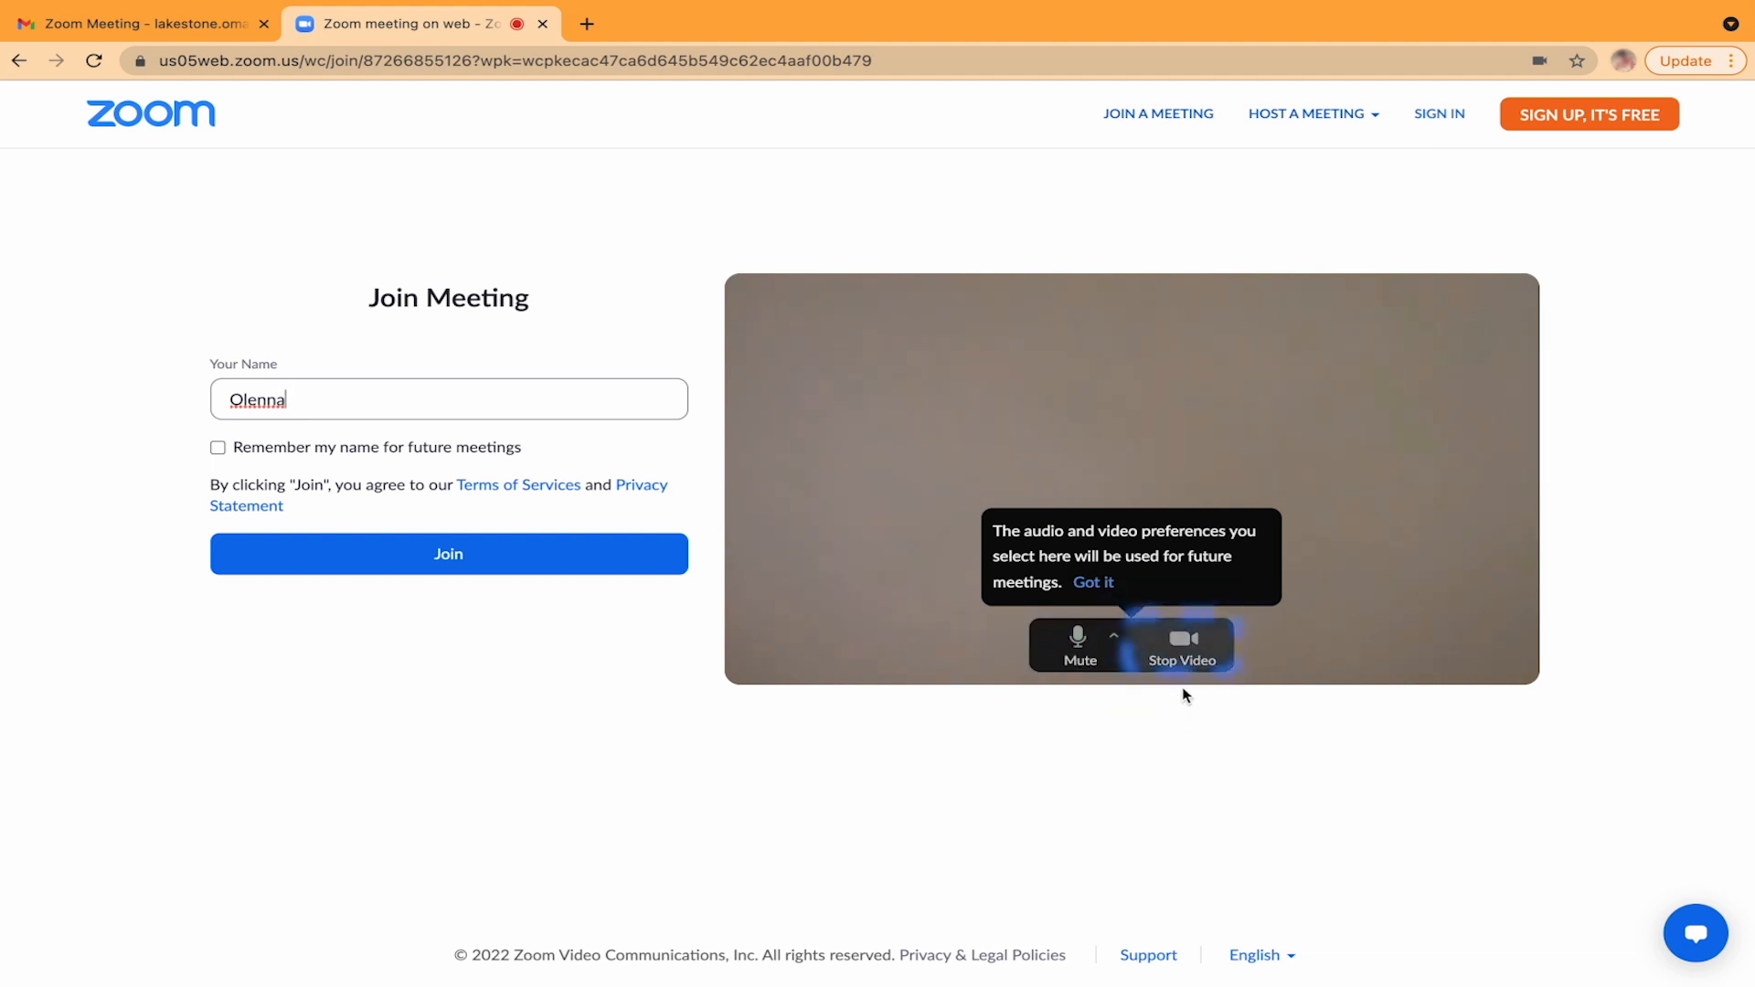
pyautogui.moveTo(1181, 649)
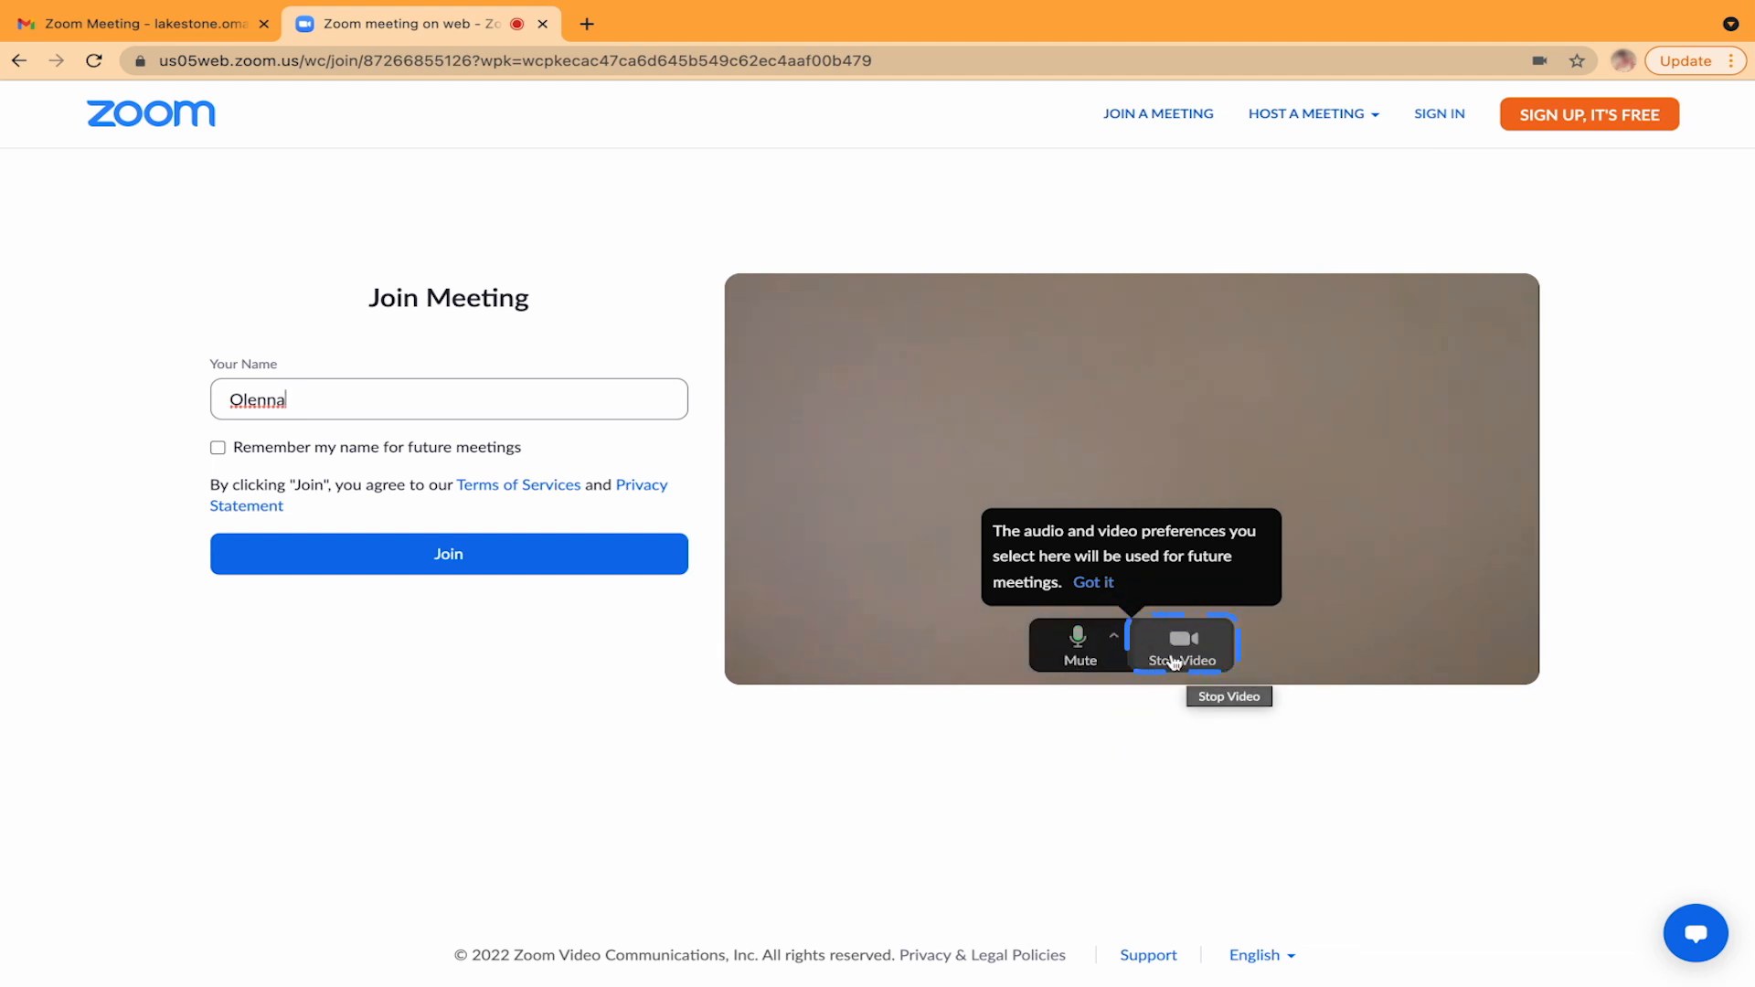
pyautogui.moveTo(1079, 644)
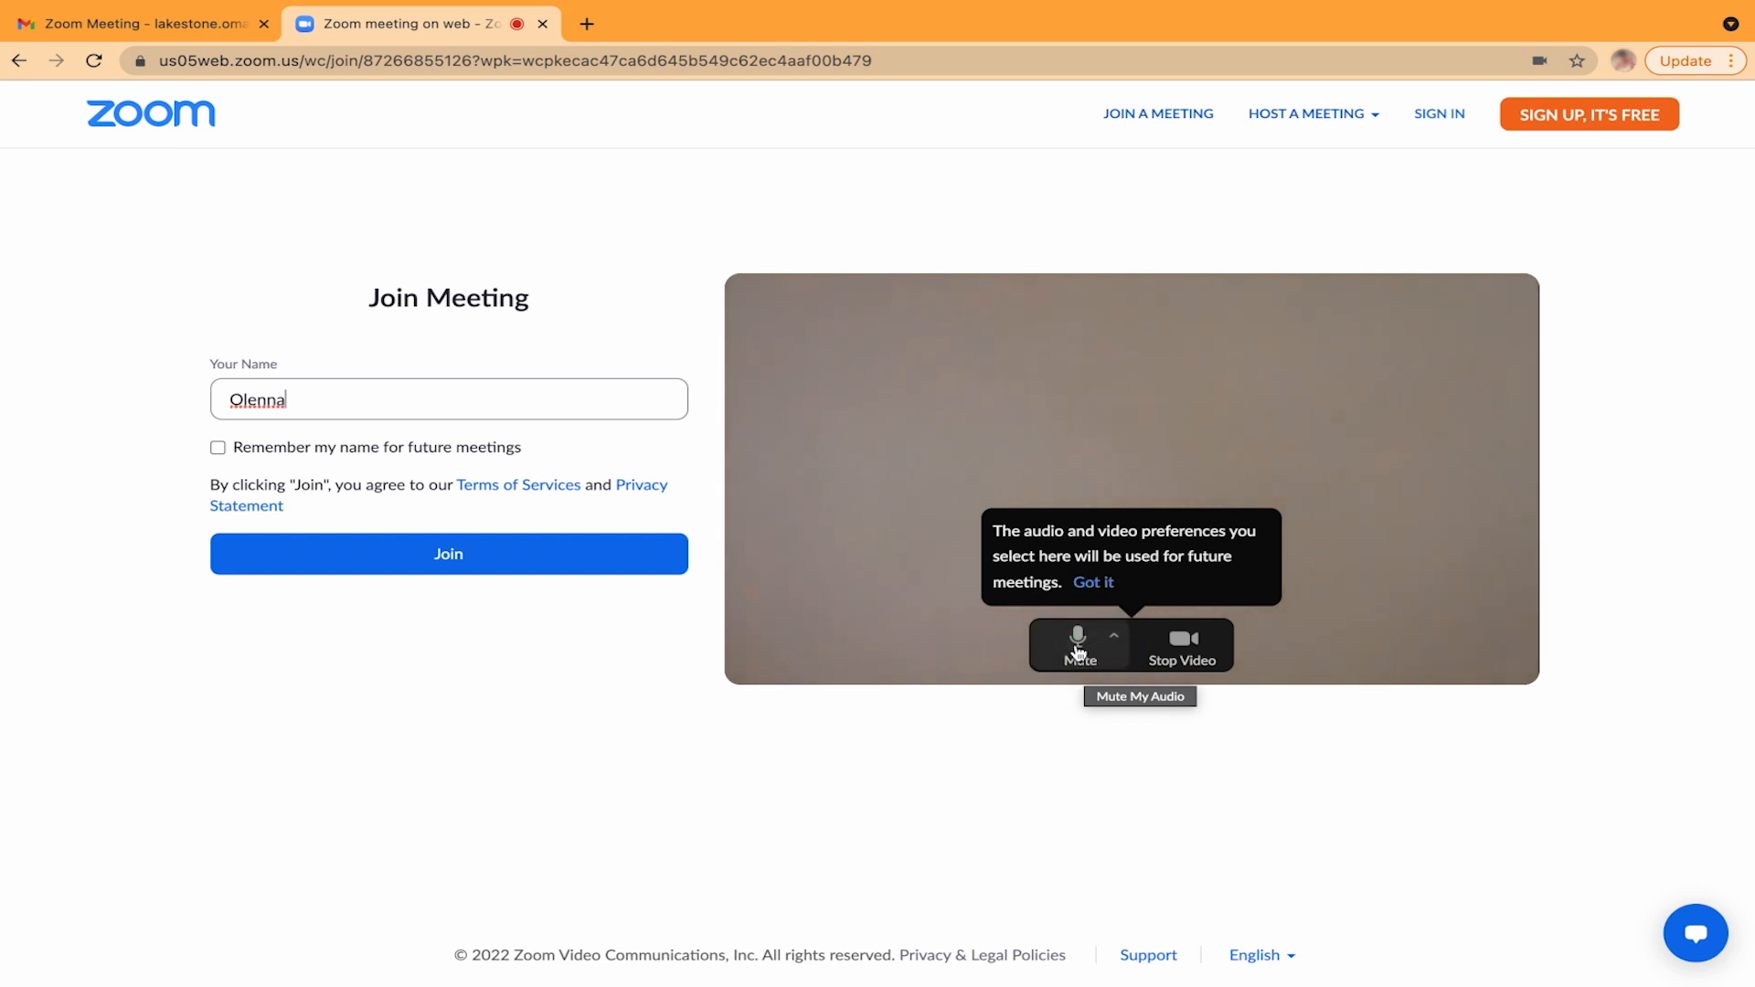
pyautogui.click(1078, 636)
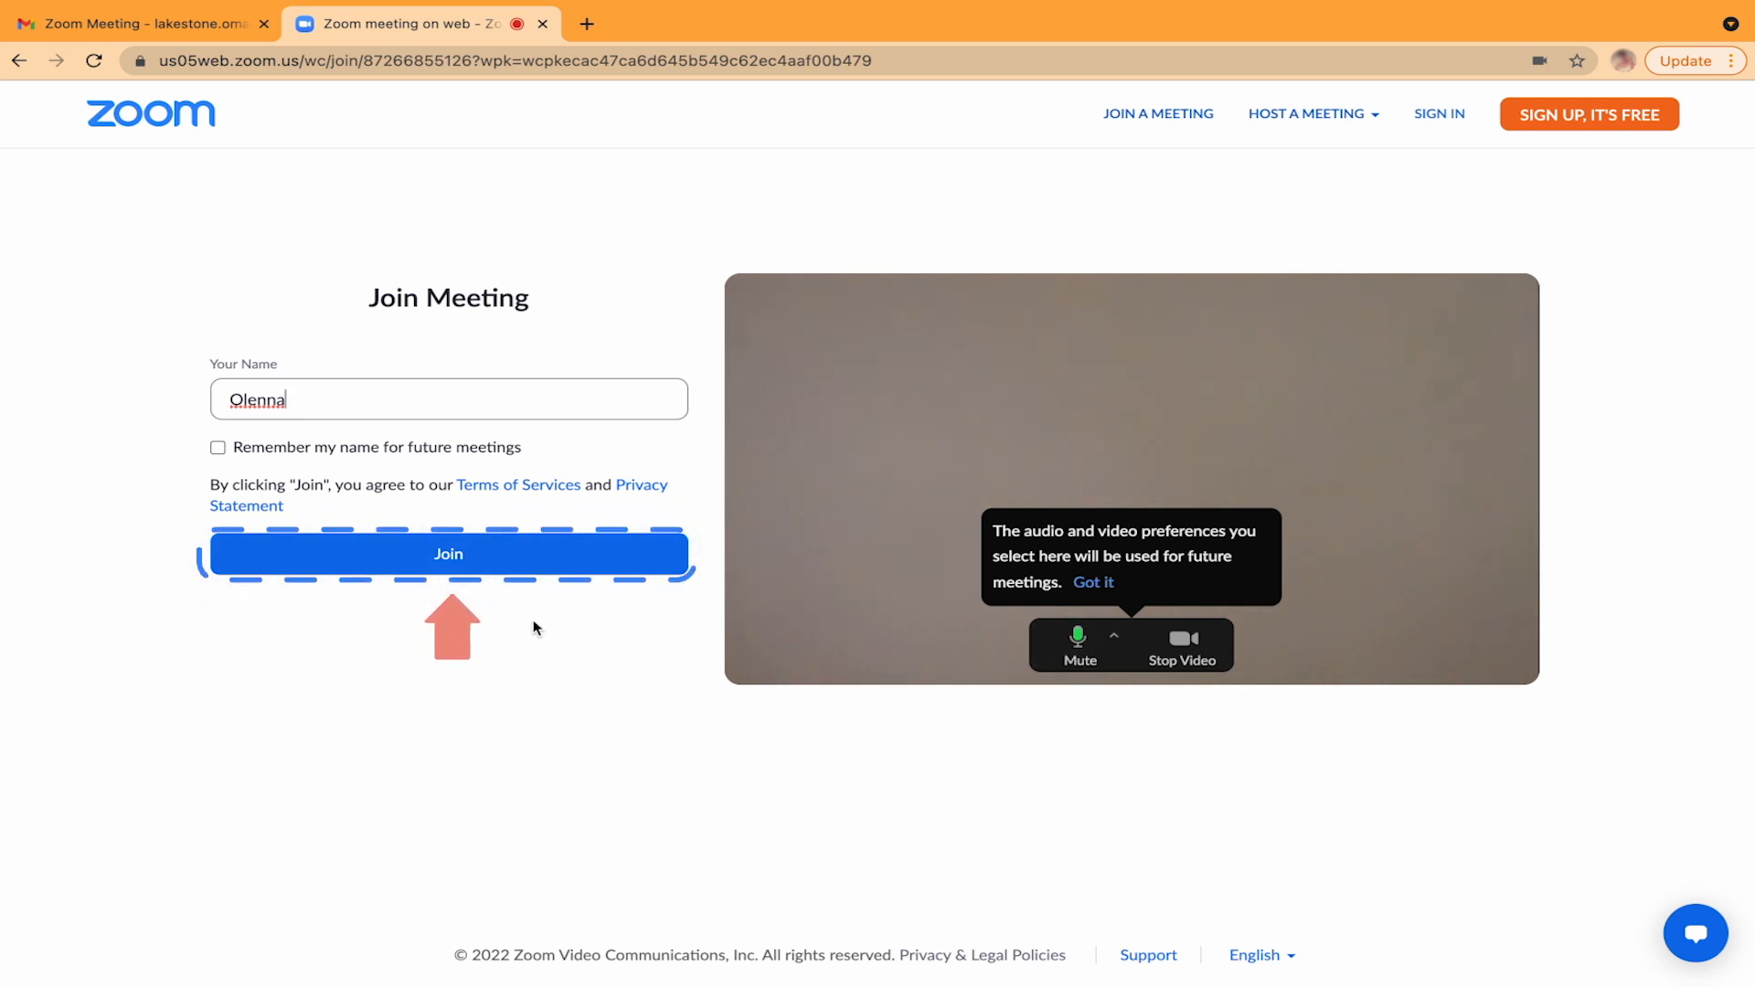
pyautogui.click(448, 554)
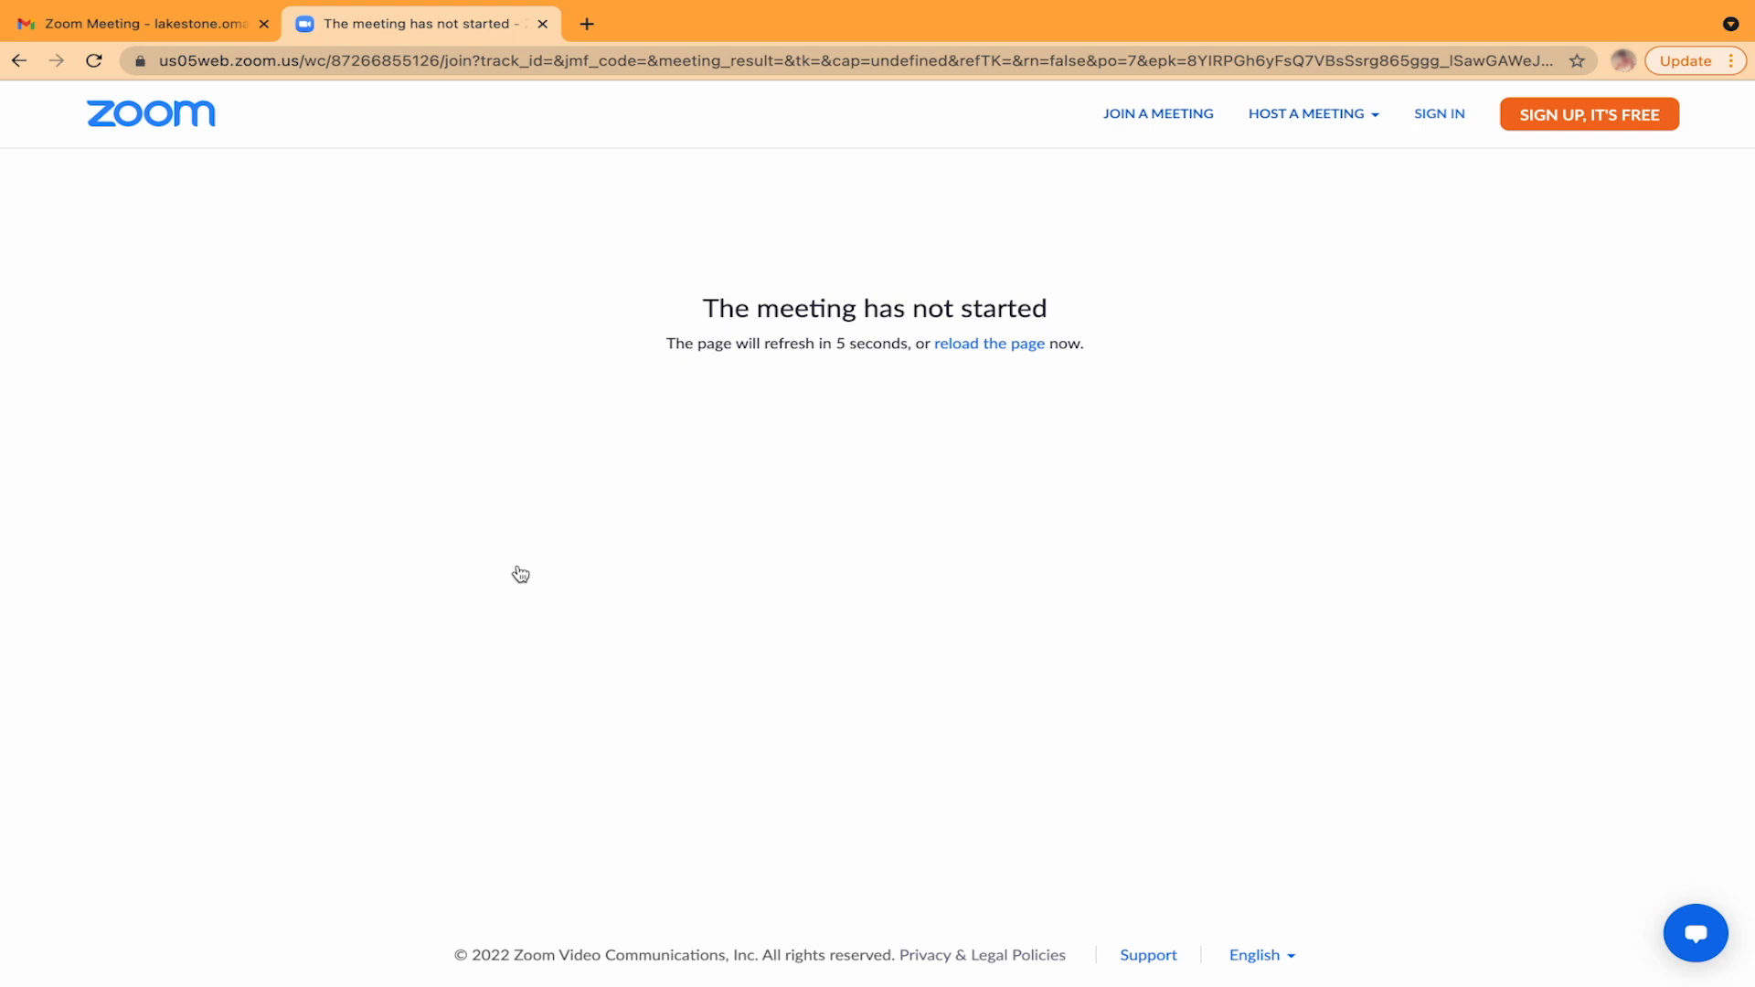
pyautogui.click(141, 24)
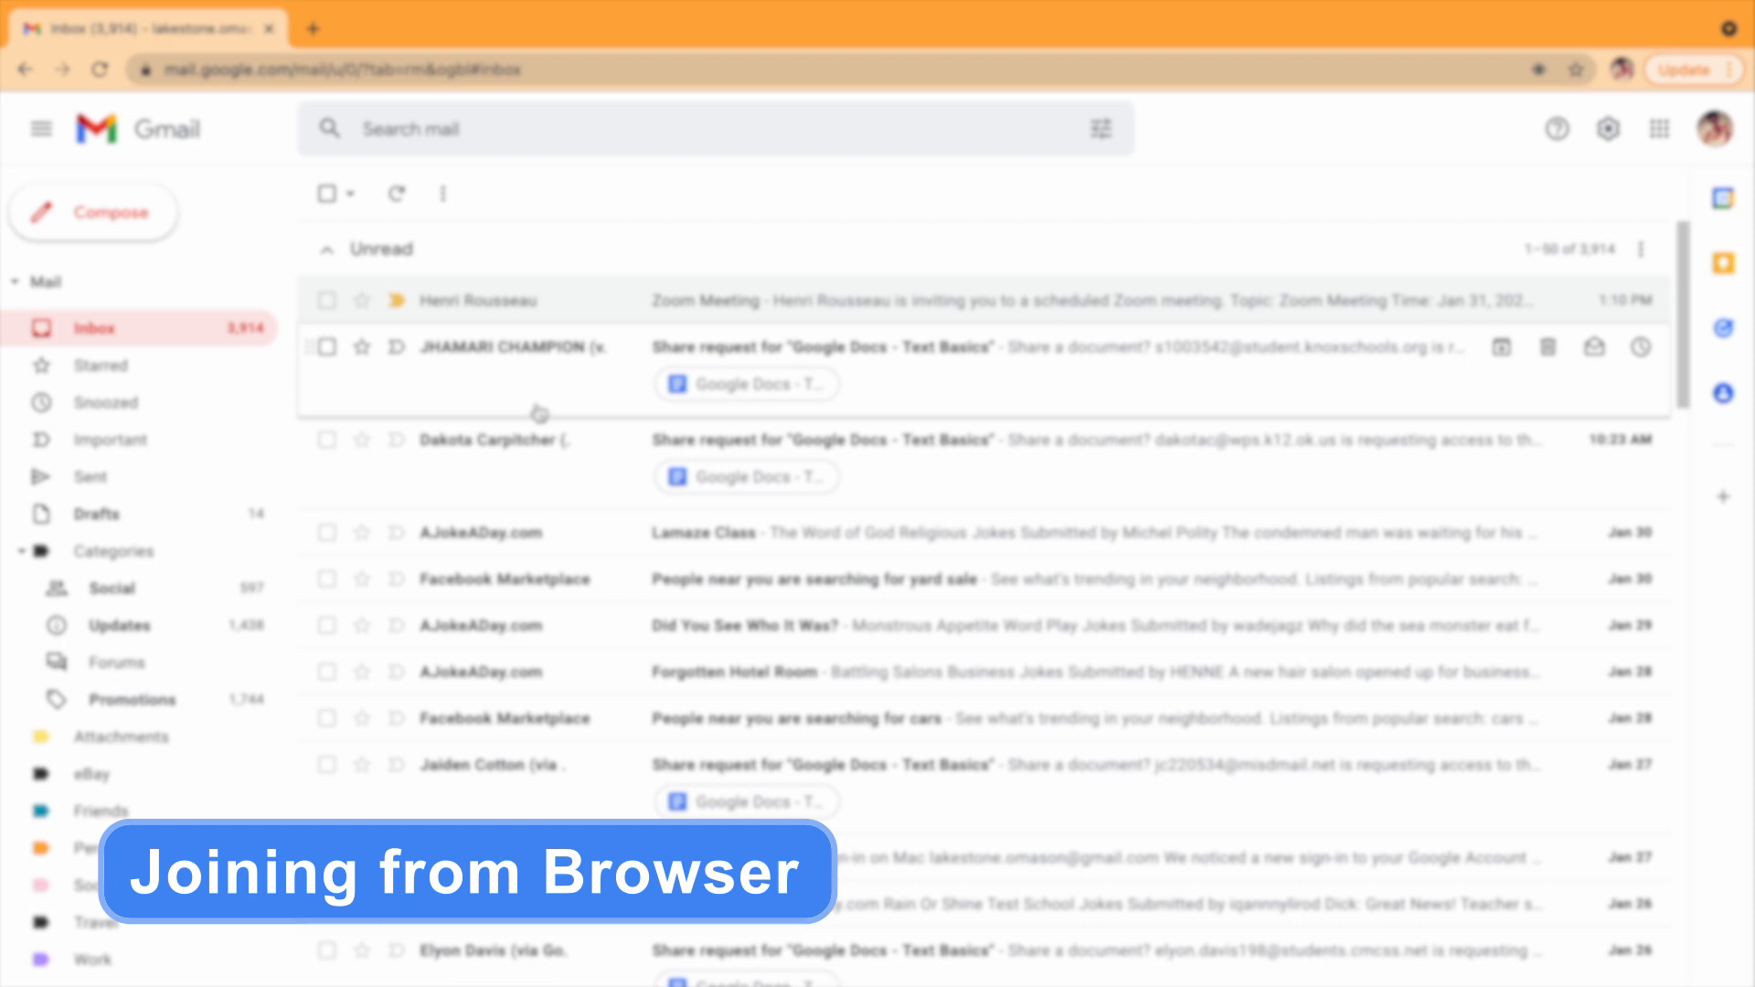
pyautogui.moveTo(465, 246)
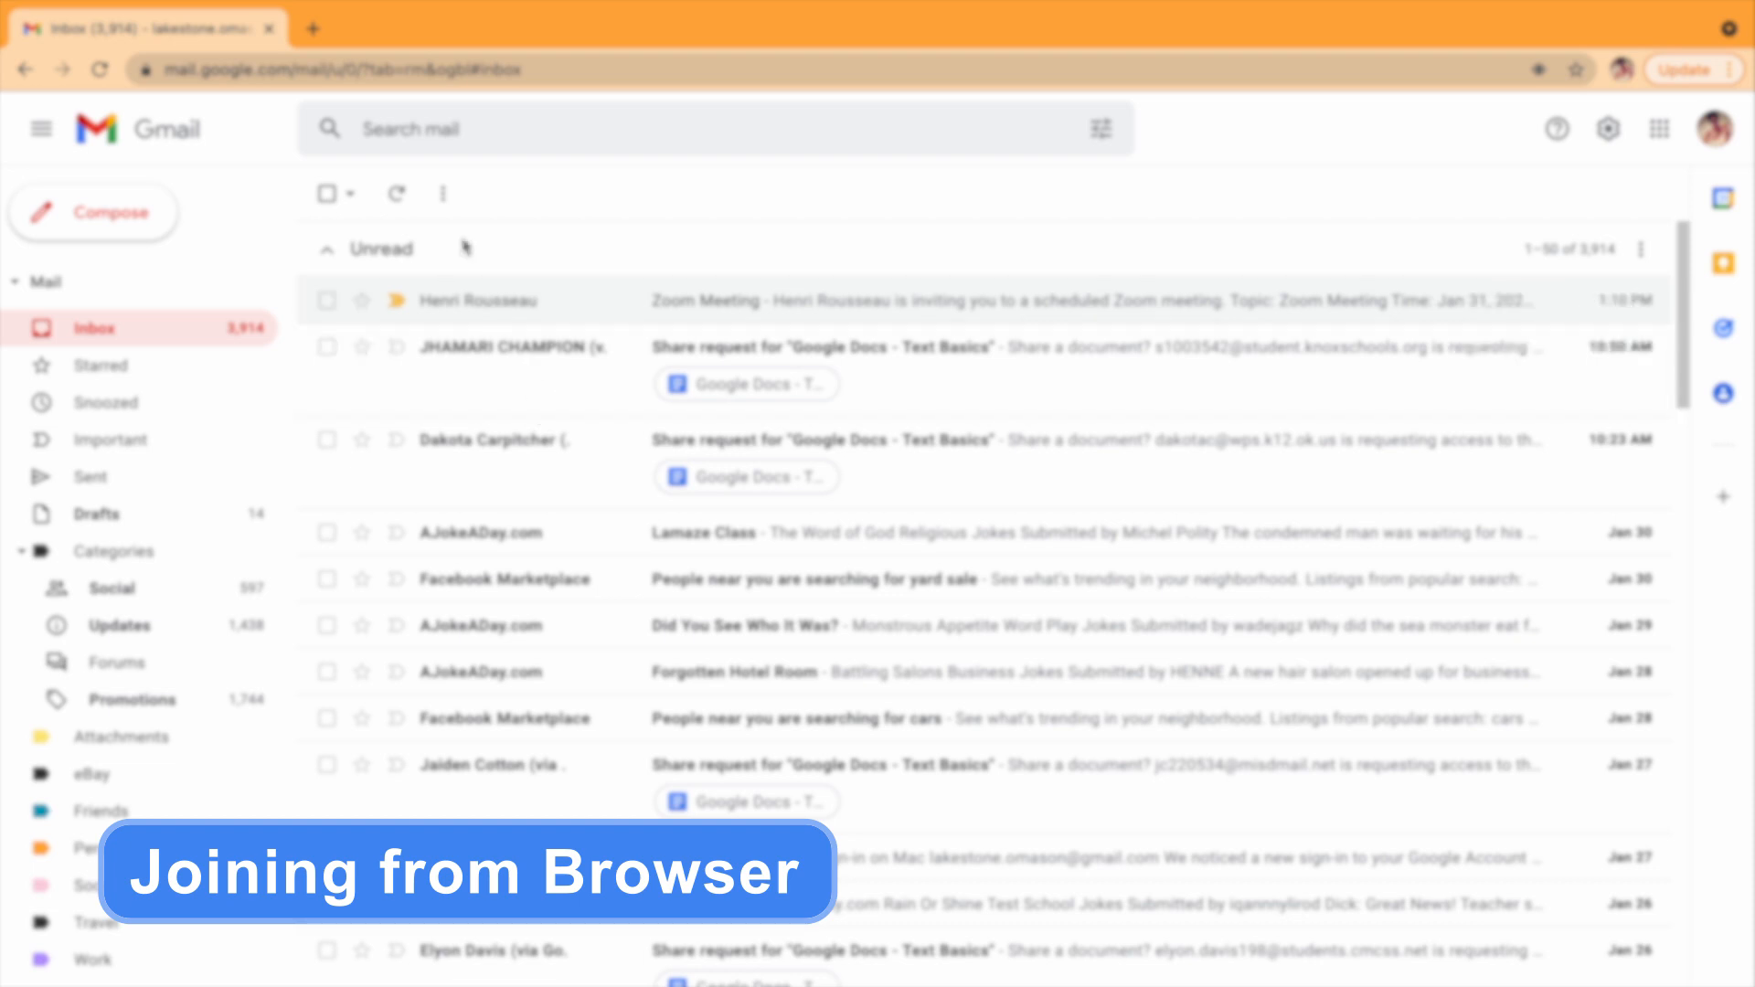
# Go to zoom.us in a new tab and reach the Join Meeting page
pyautogui.click(590, 28)
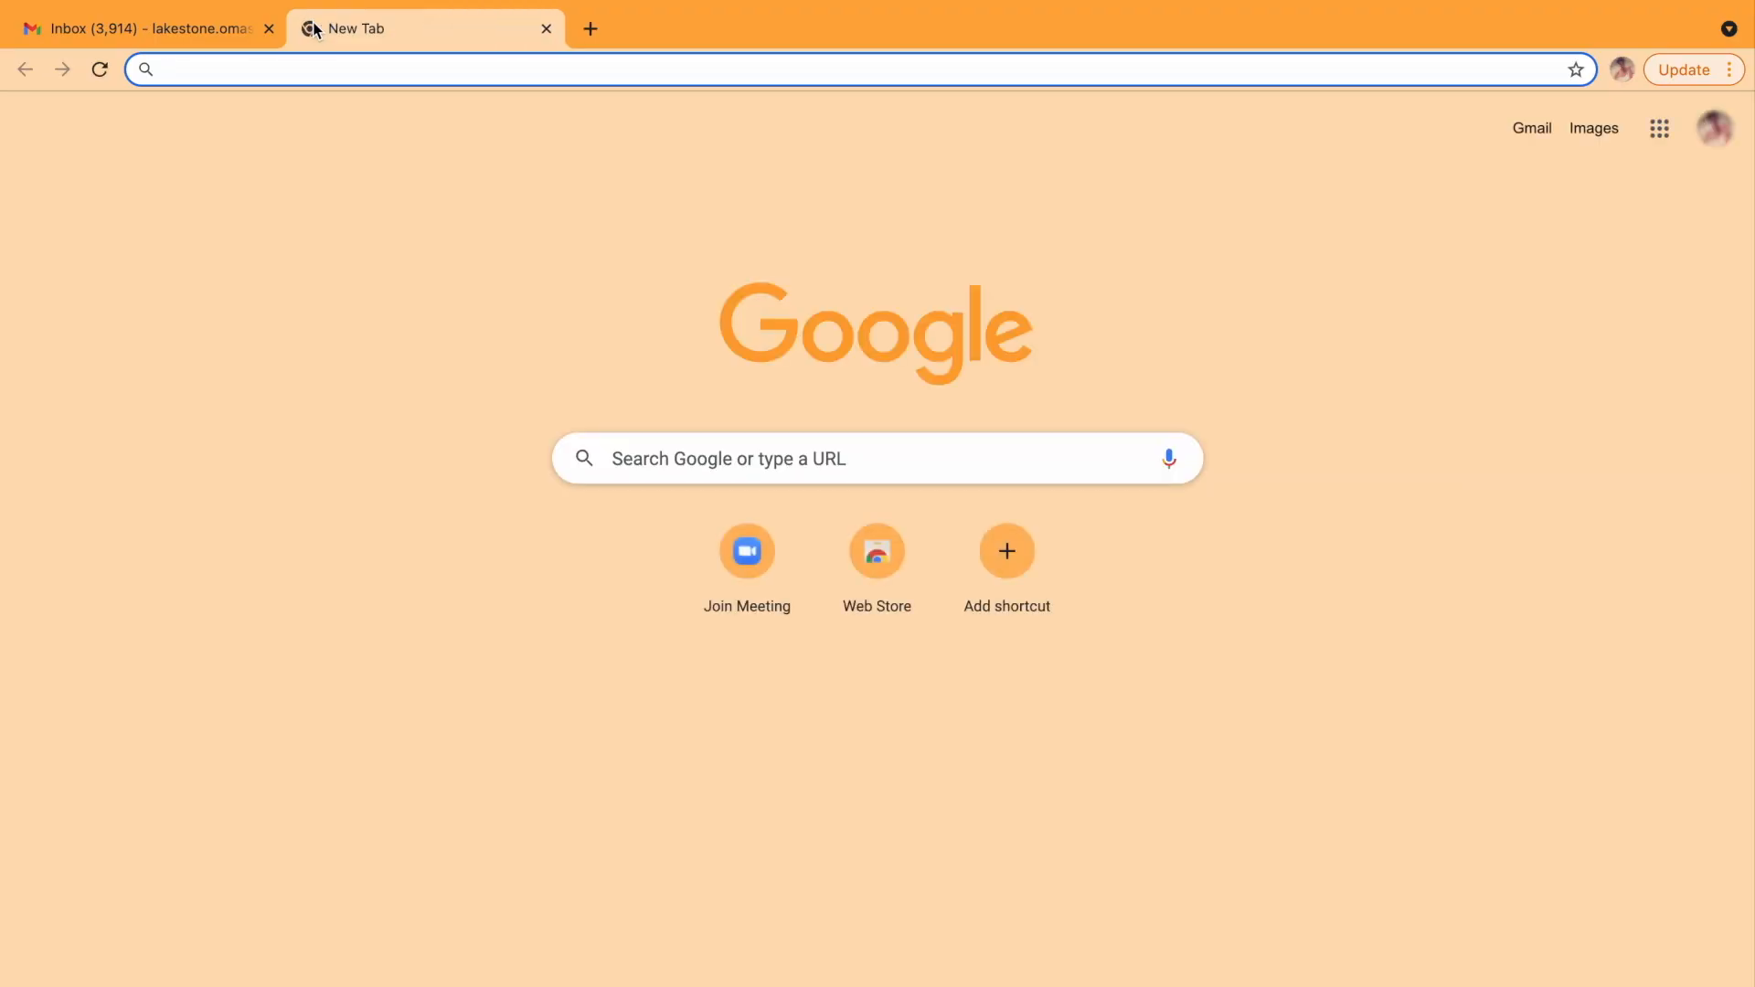
pyautogui.write('z')
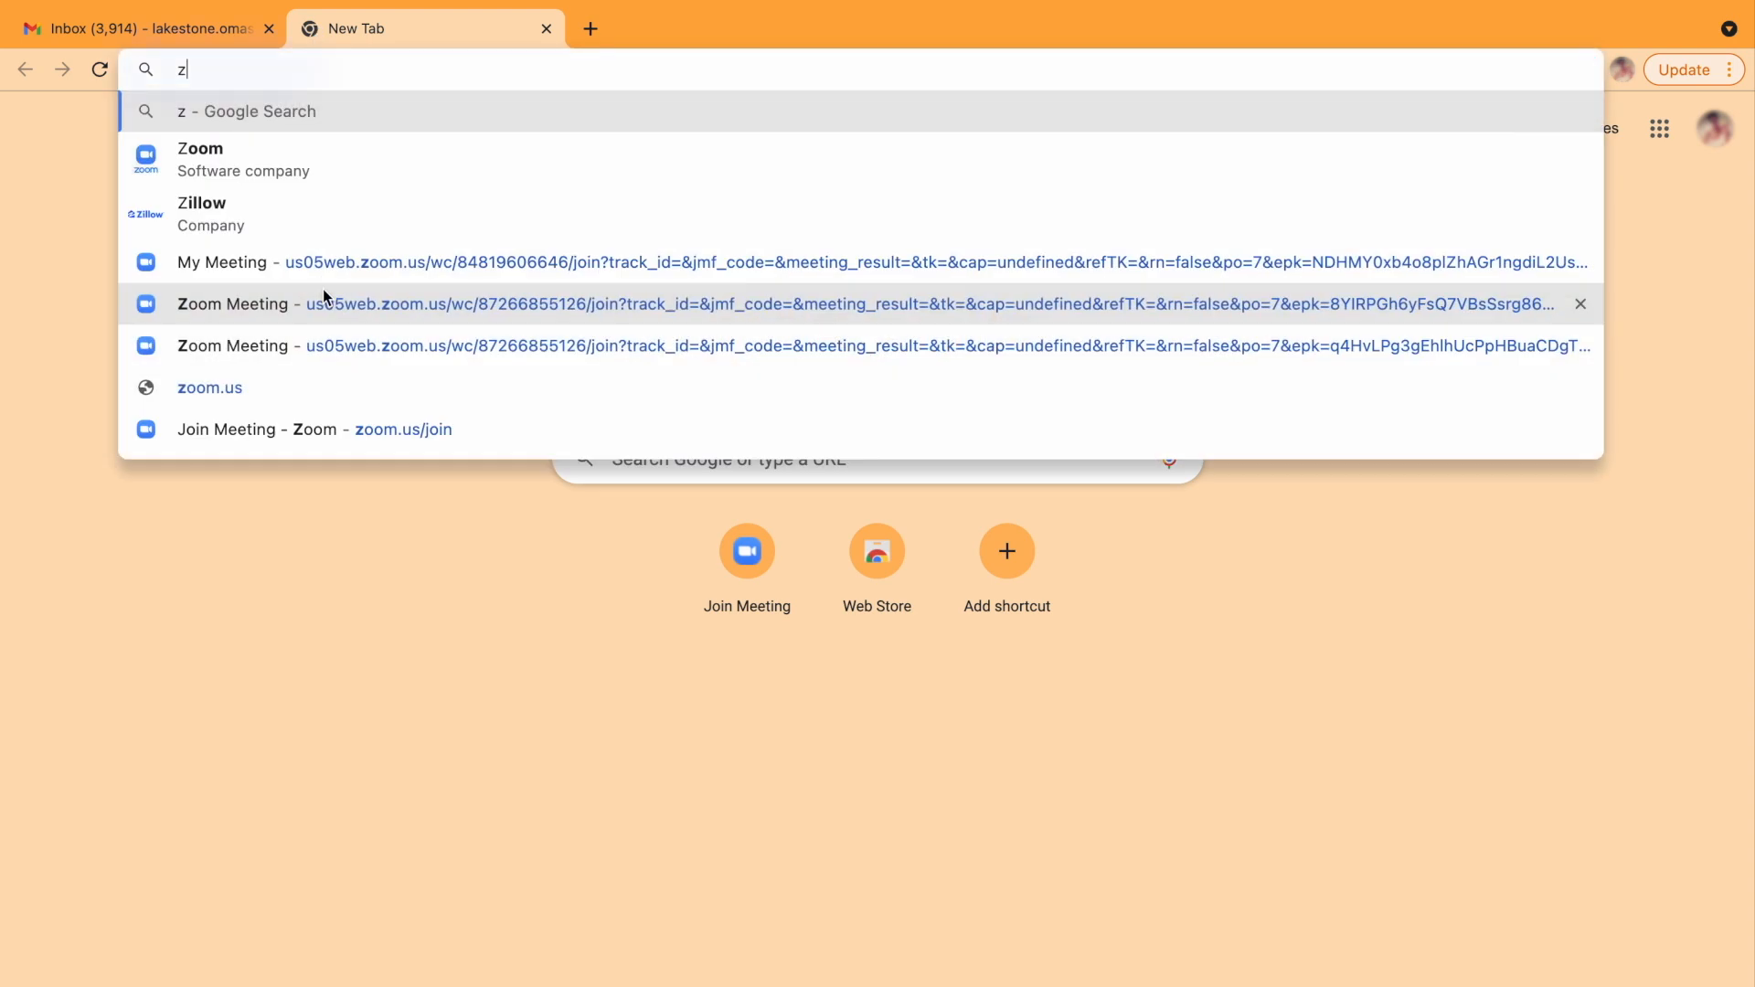
pyautogui.write('oom.us')
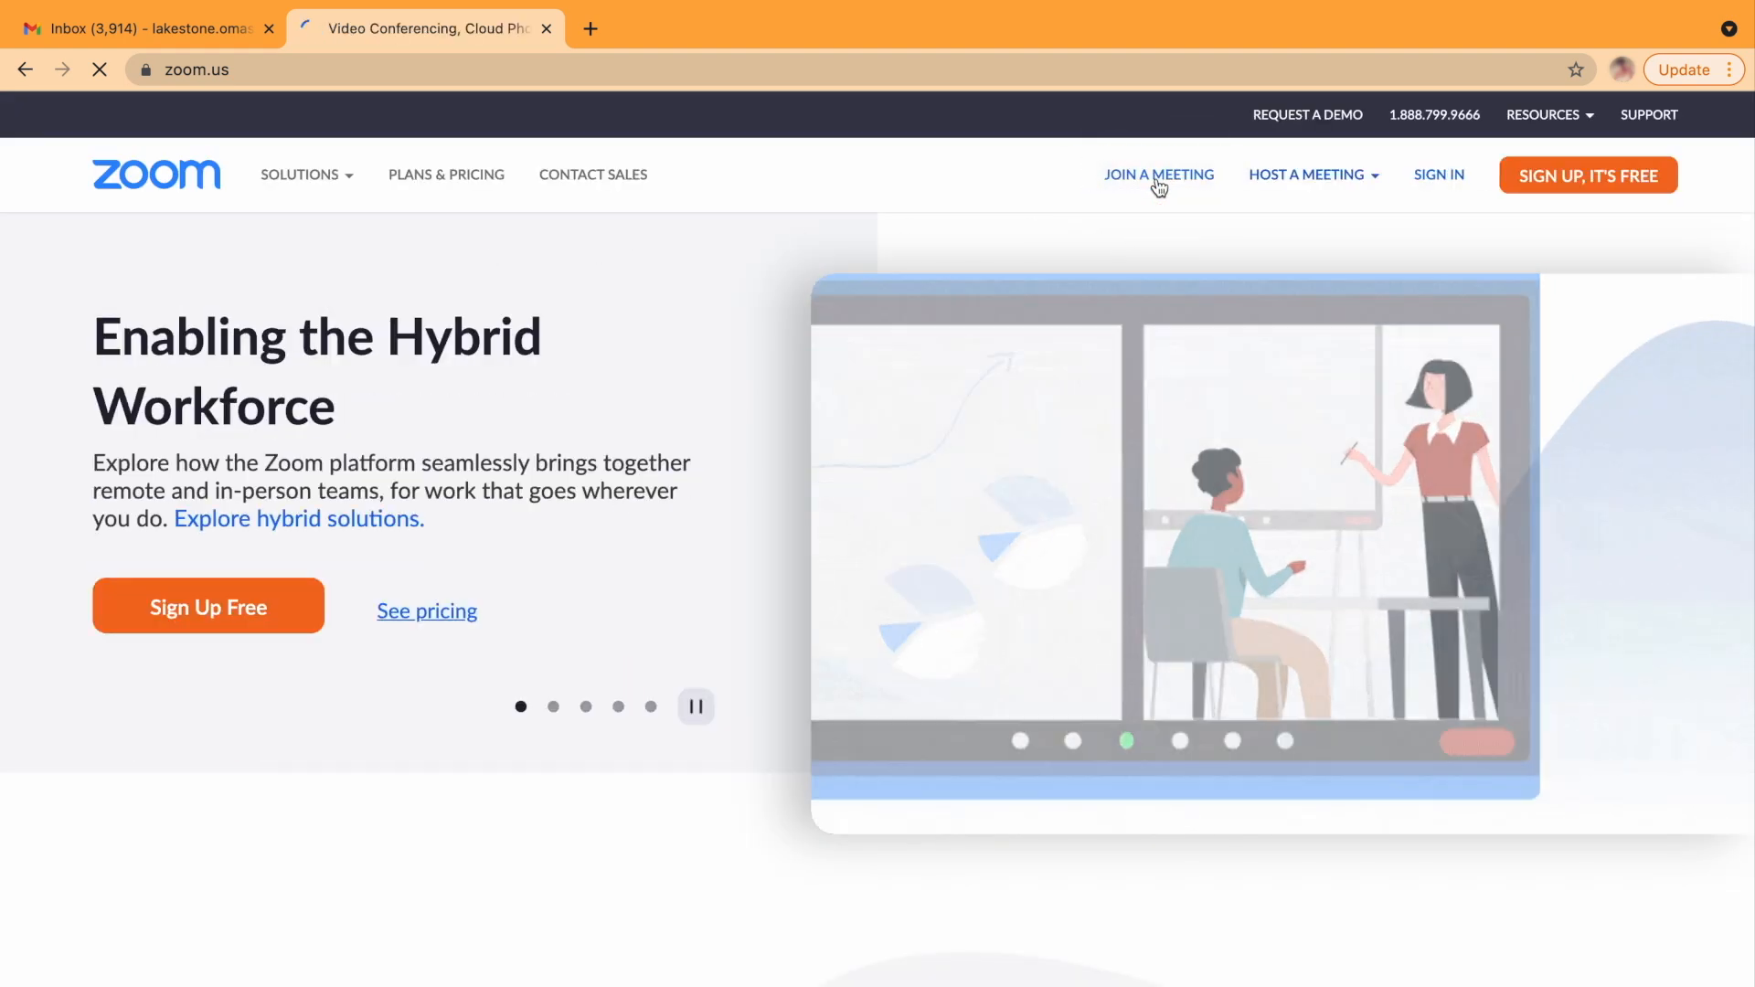
pyautogui.click(1159, 175)
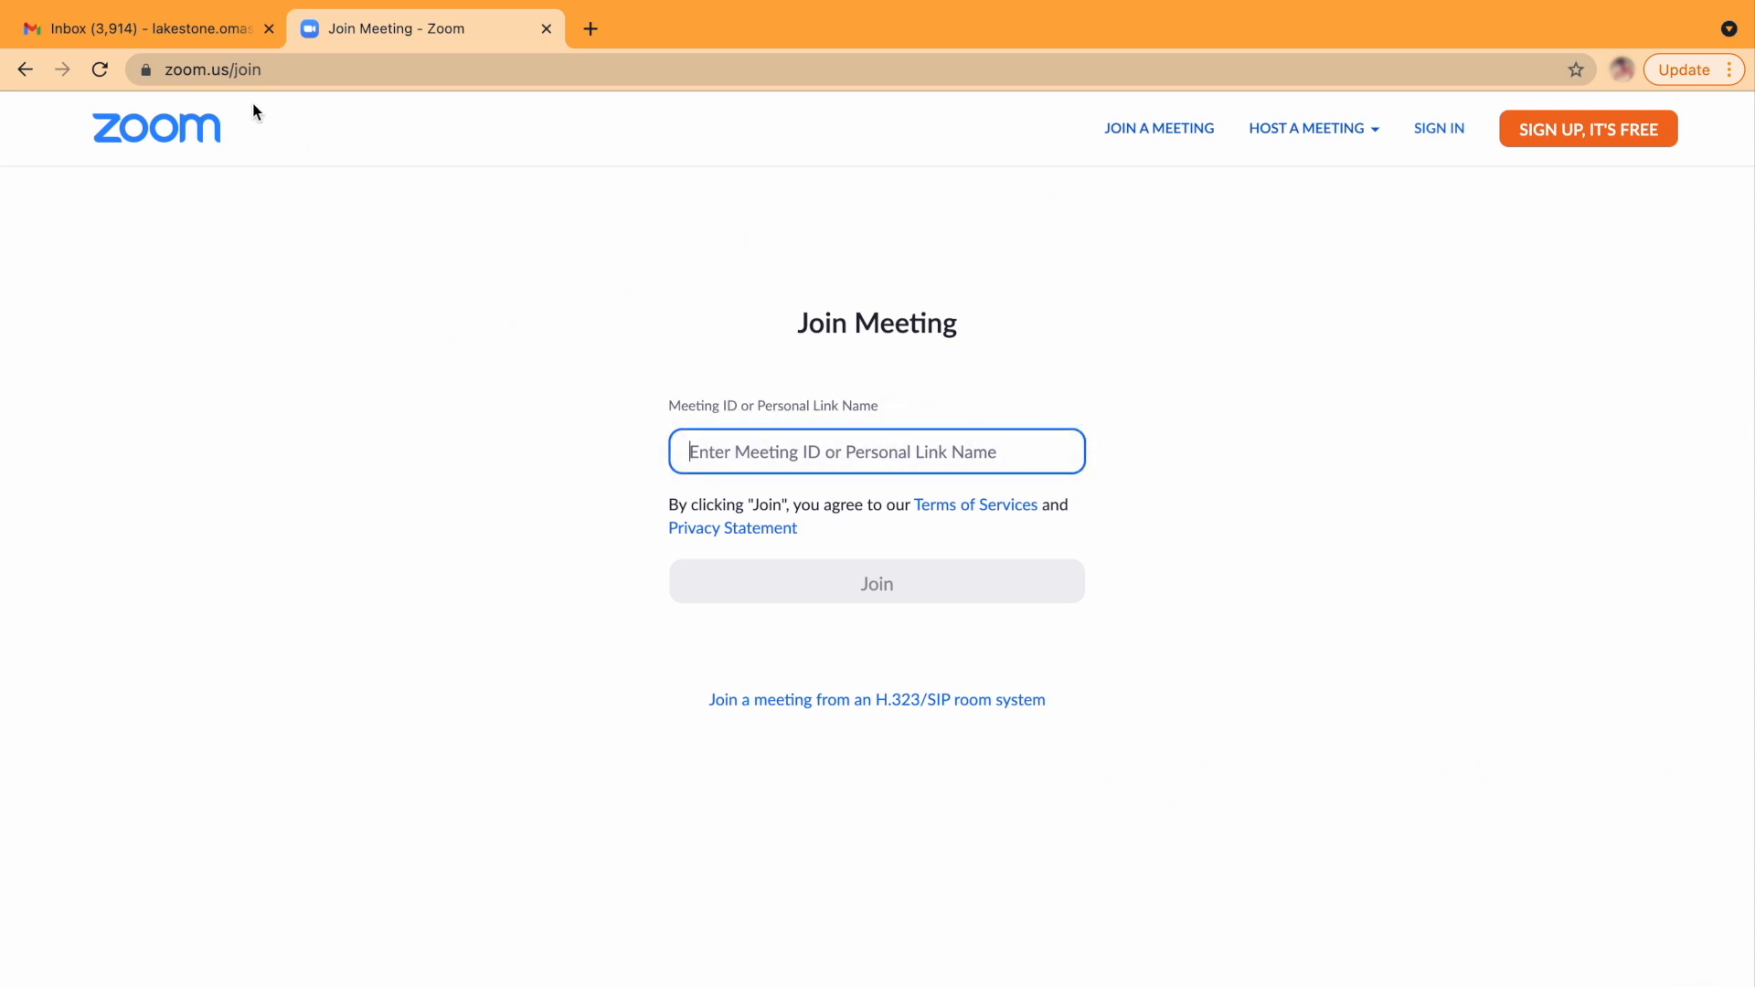
pyautogui.click(146, 27)
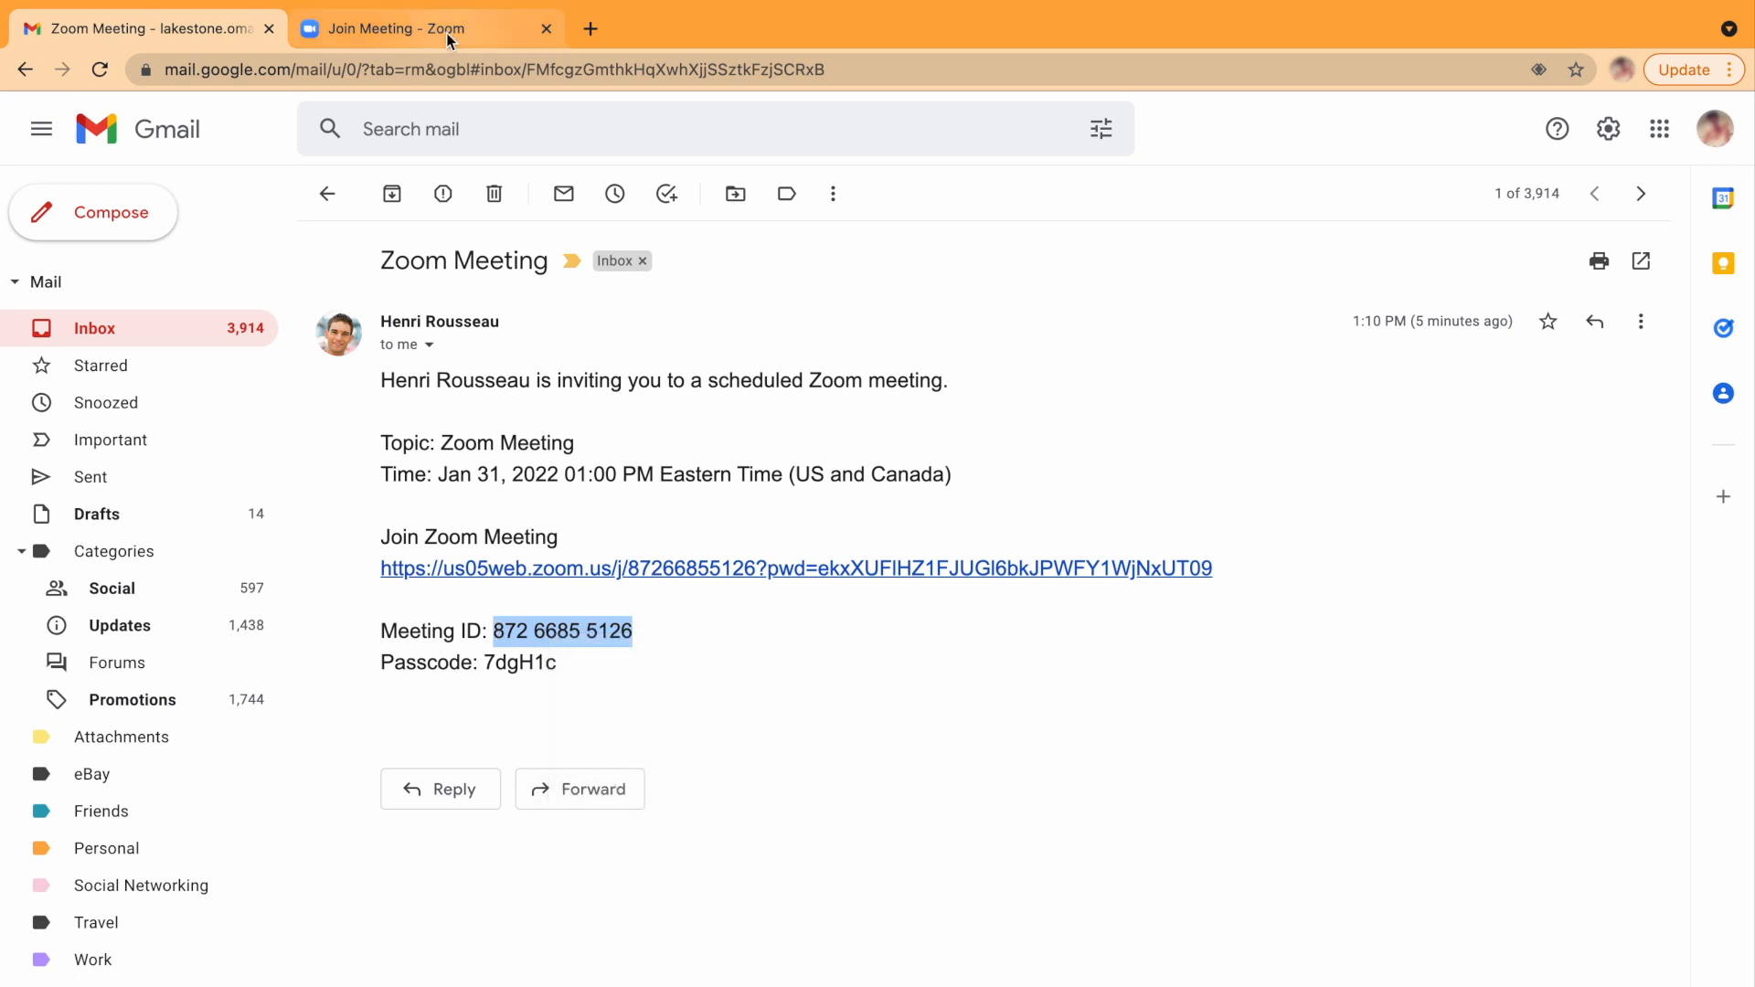
pyautogui.click(426, 28)
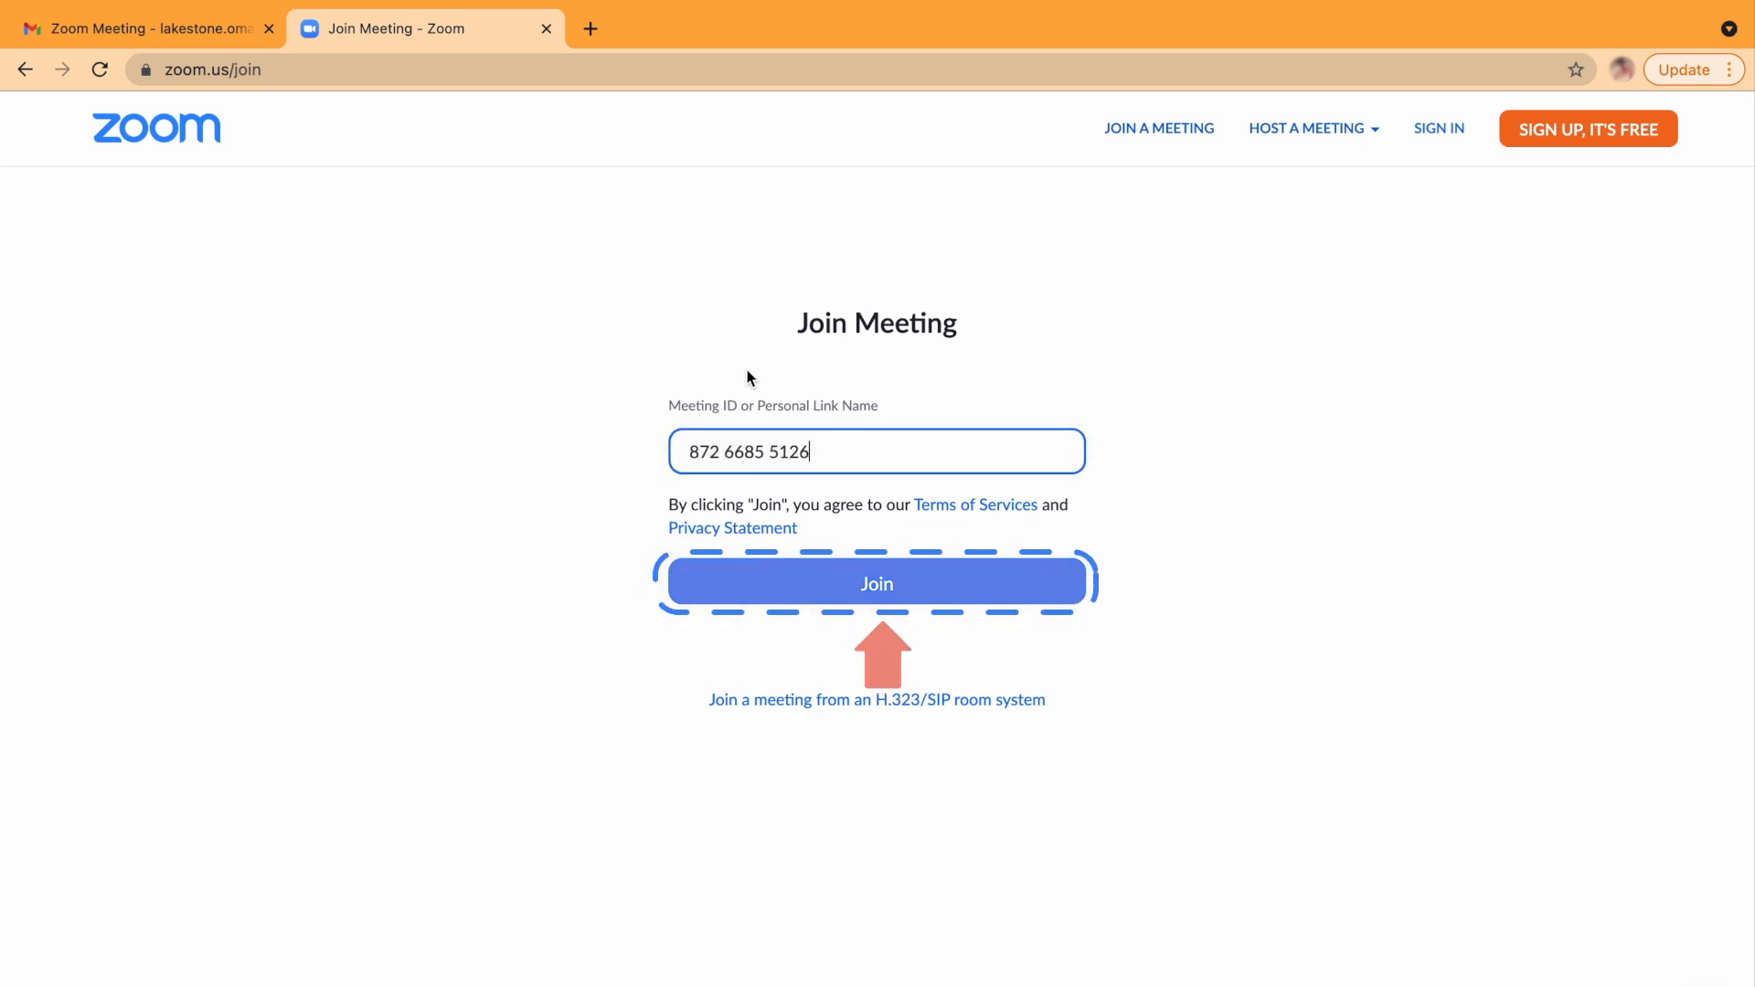
pyautogui.click(876, 581)
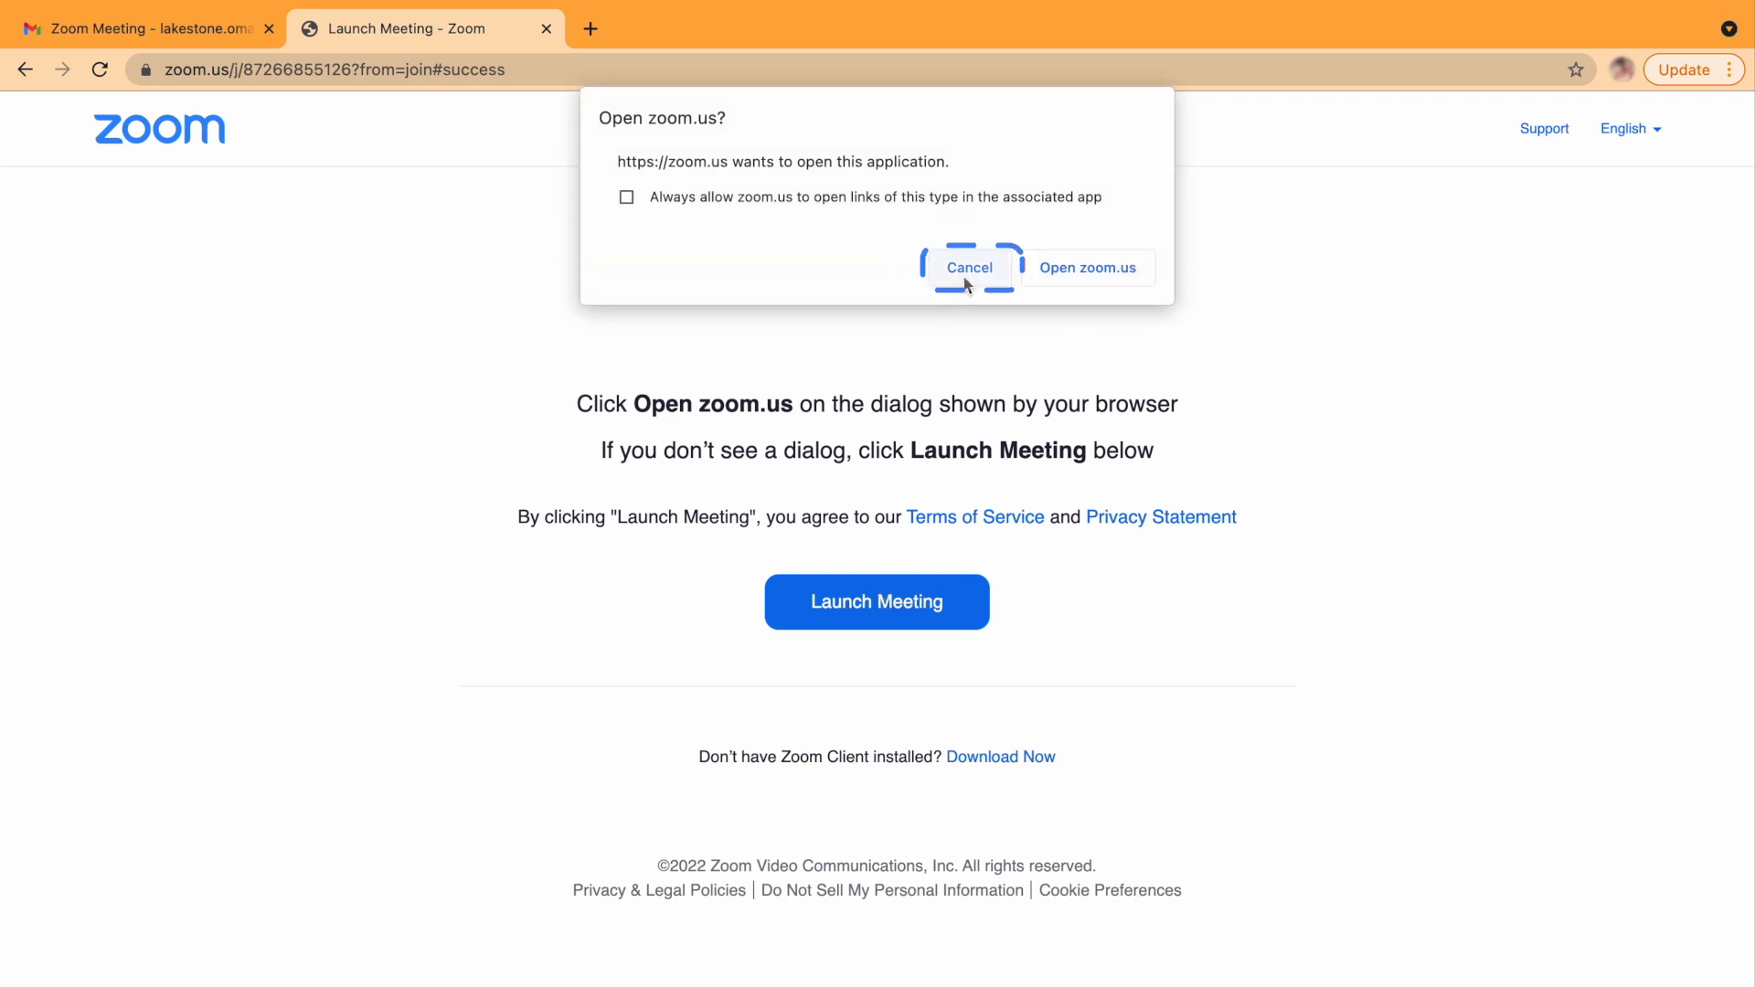
# Dismiss the open-app prompts and continue joining this meeting from the browser
pyautogui.click(969, 267)
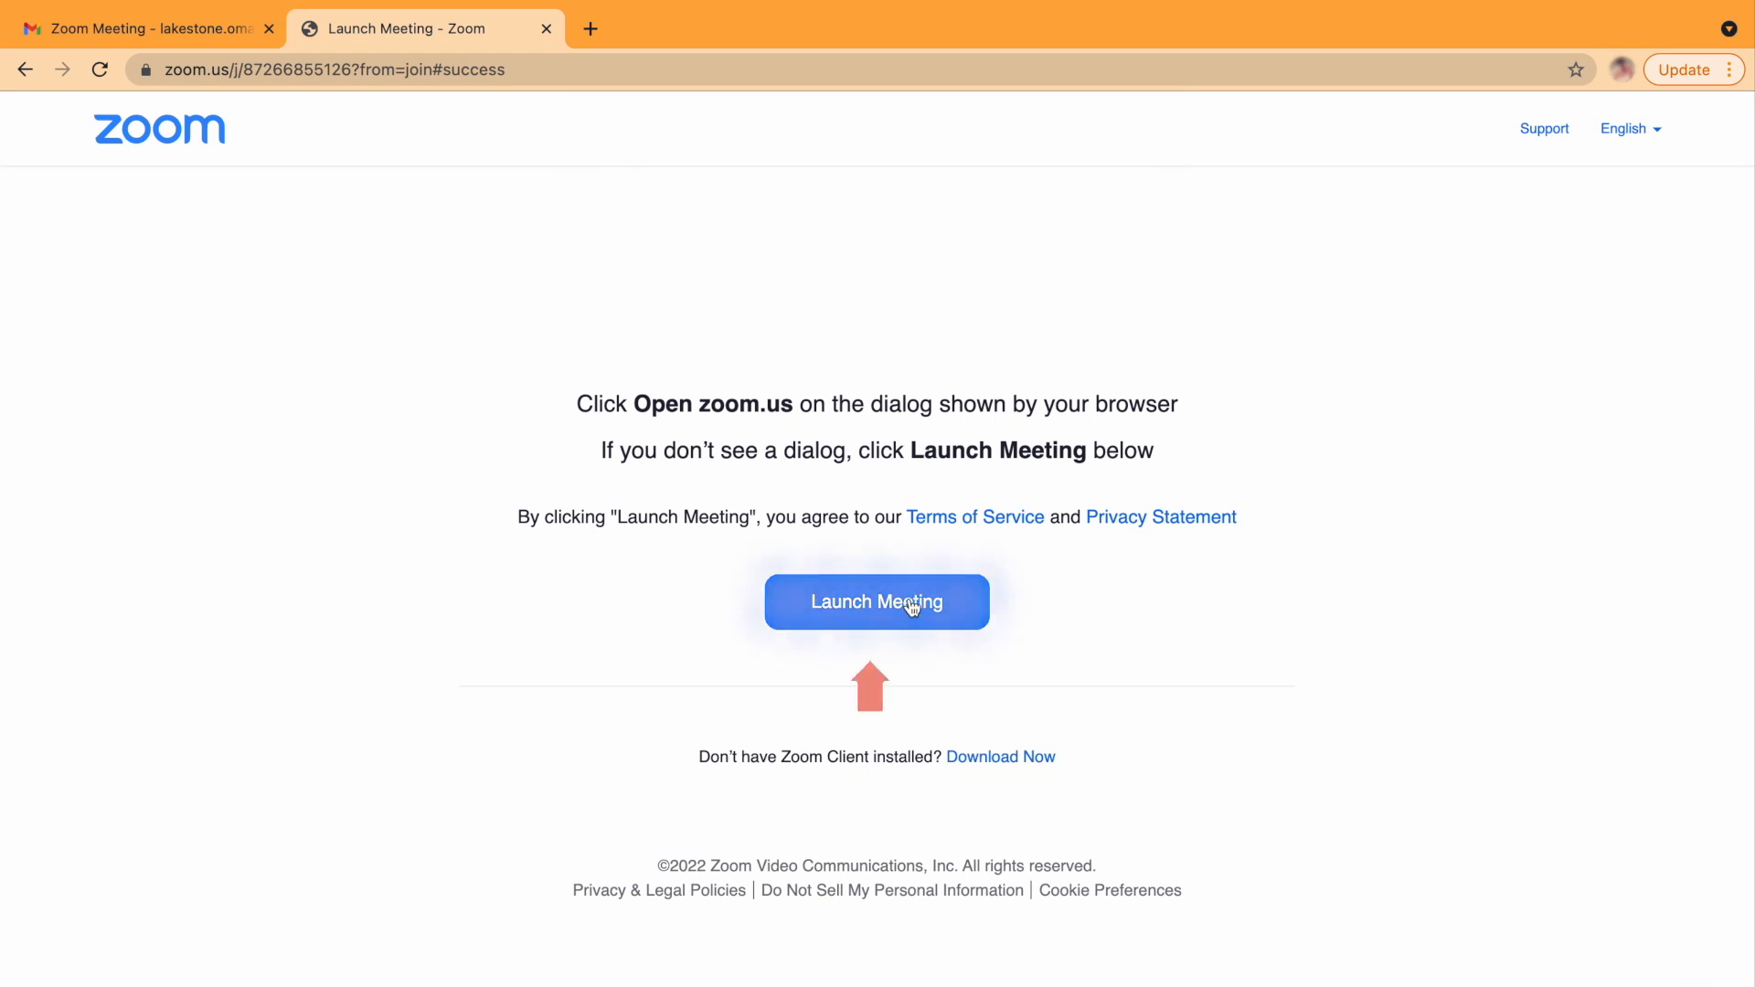
pyautogui.click(876, 602)
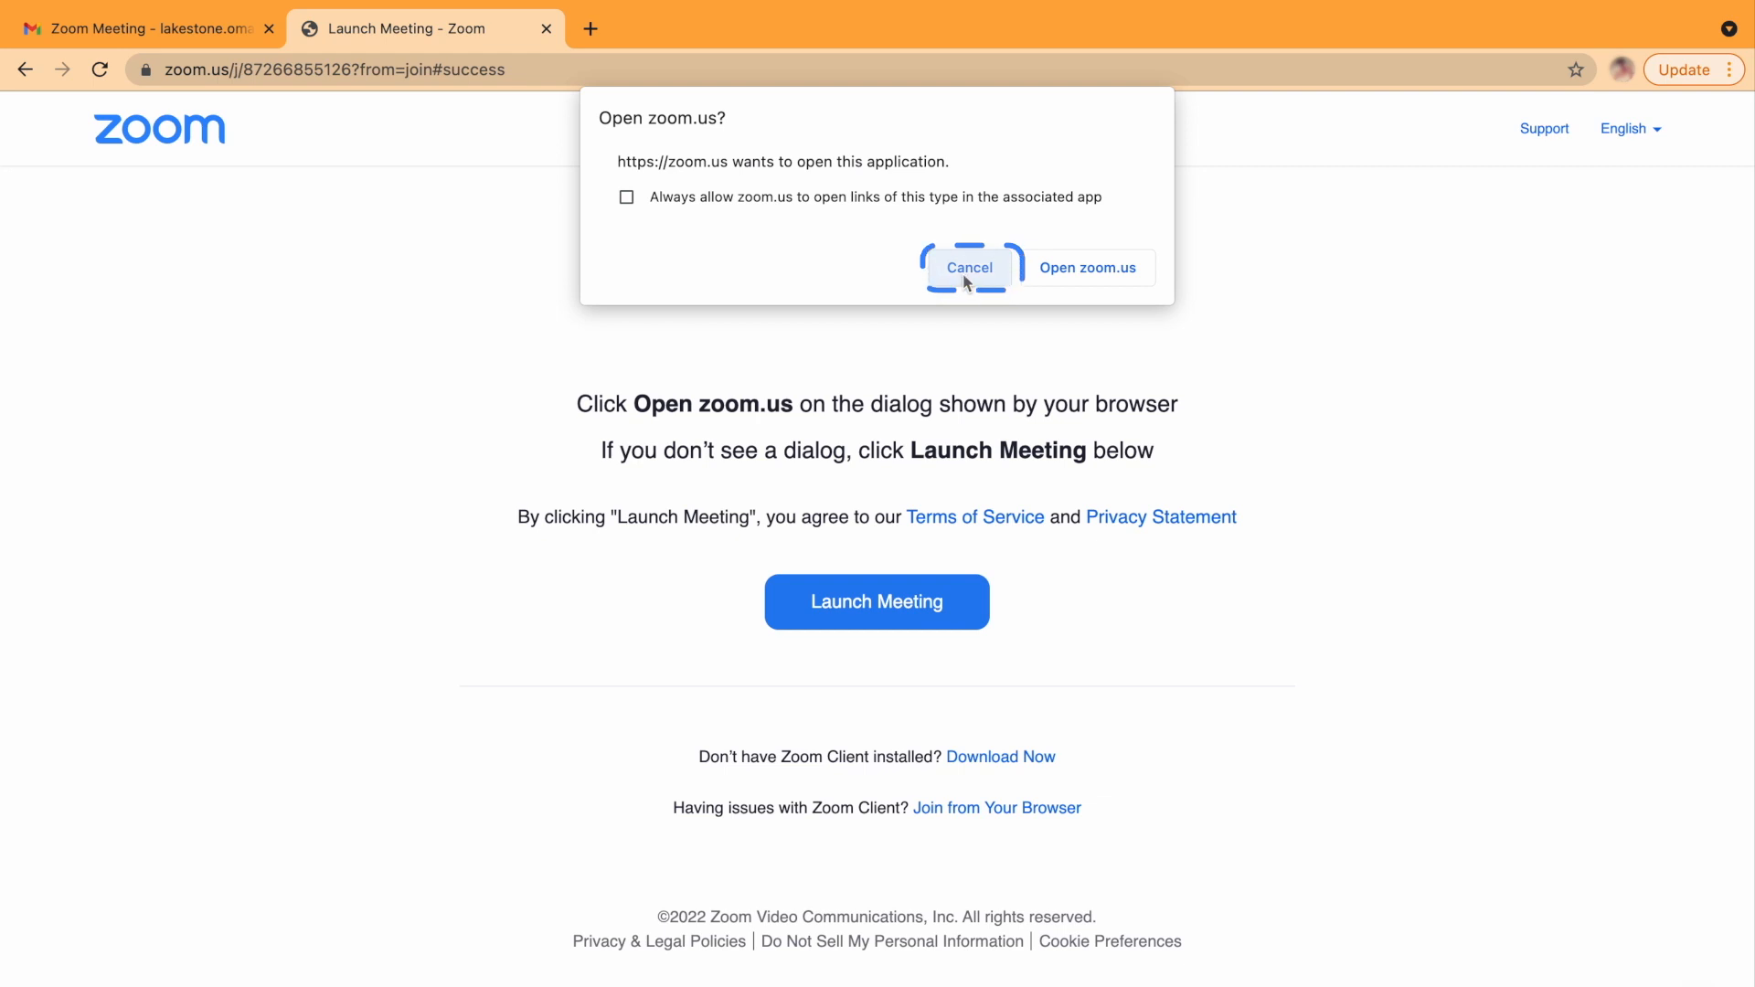
pyautogui.click(969, 267)
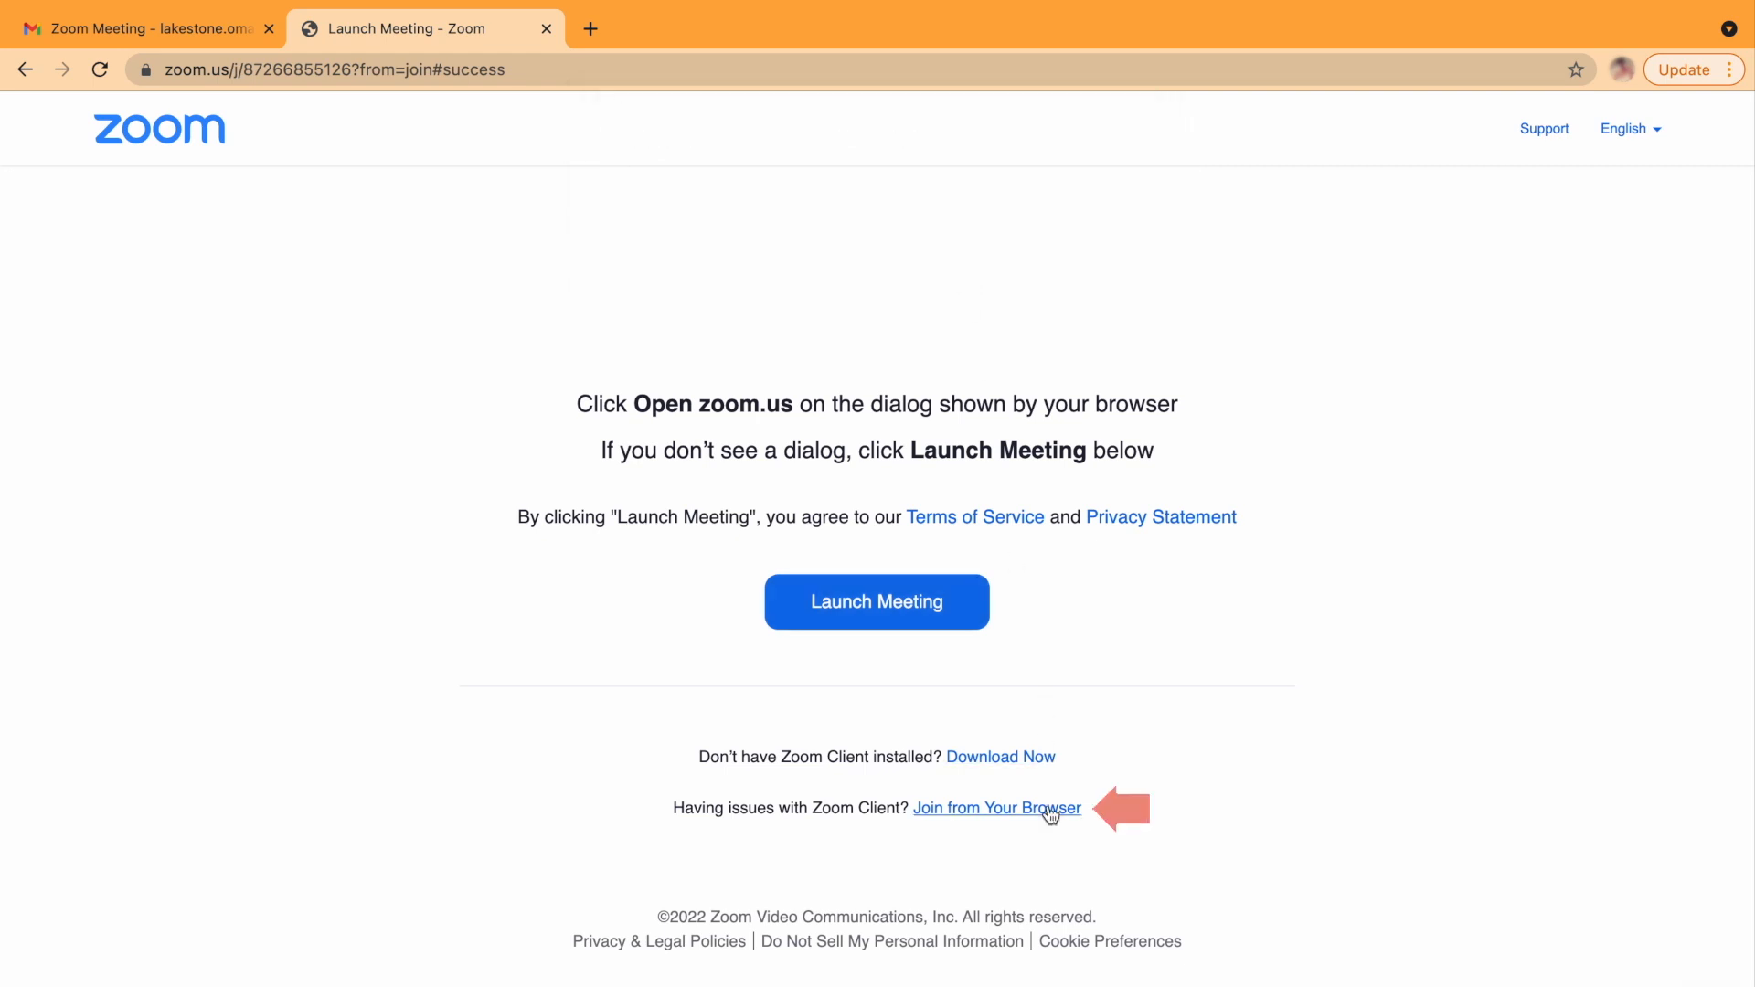
pyautogui.click(994, 806)
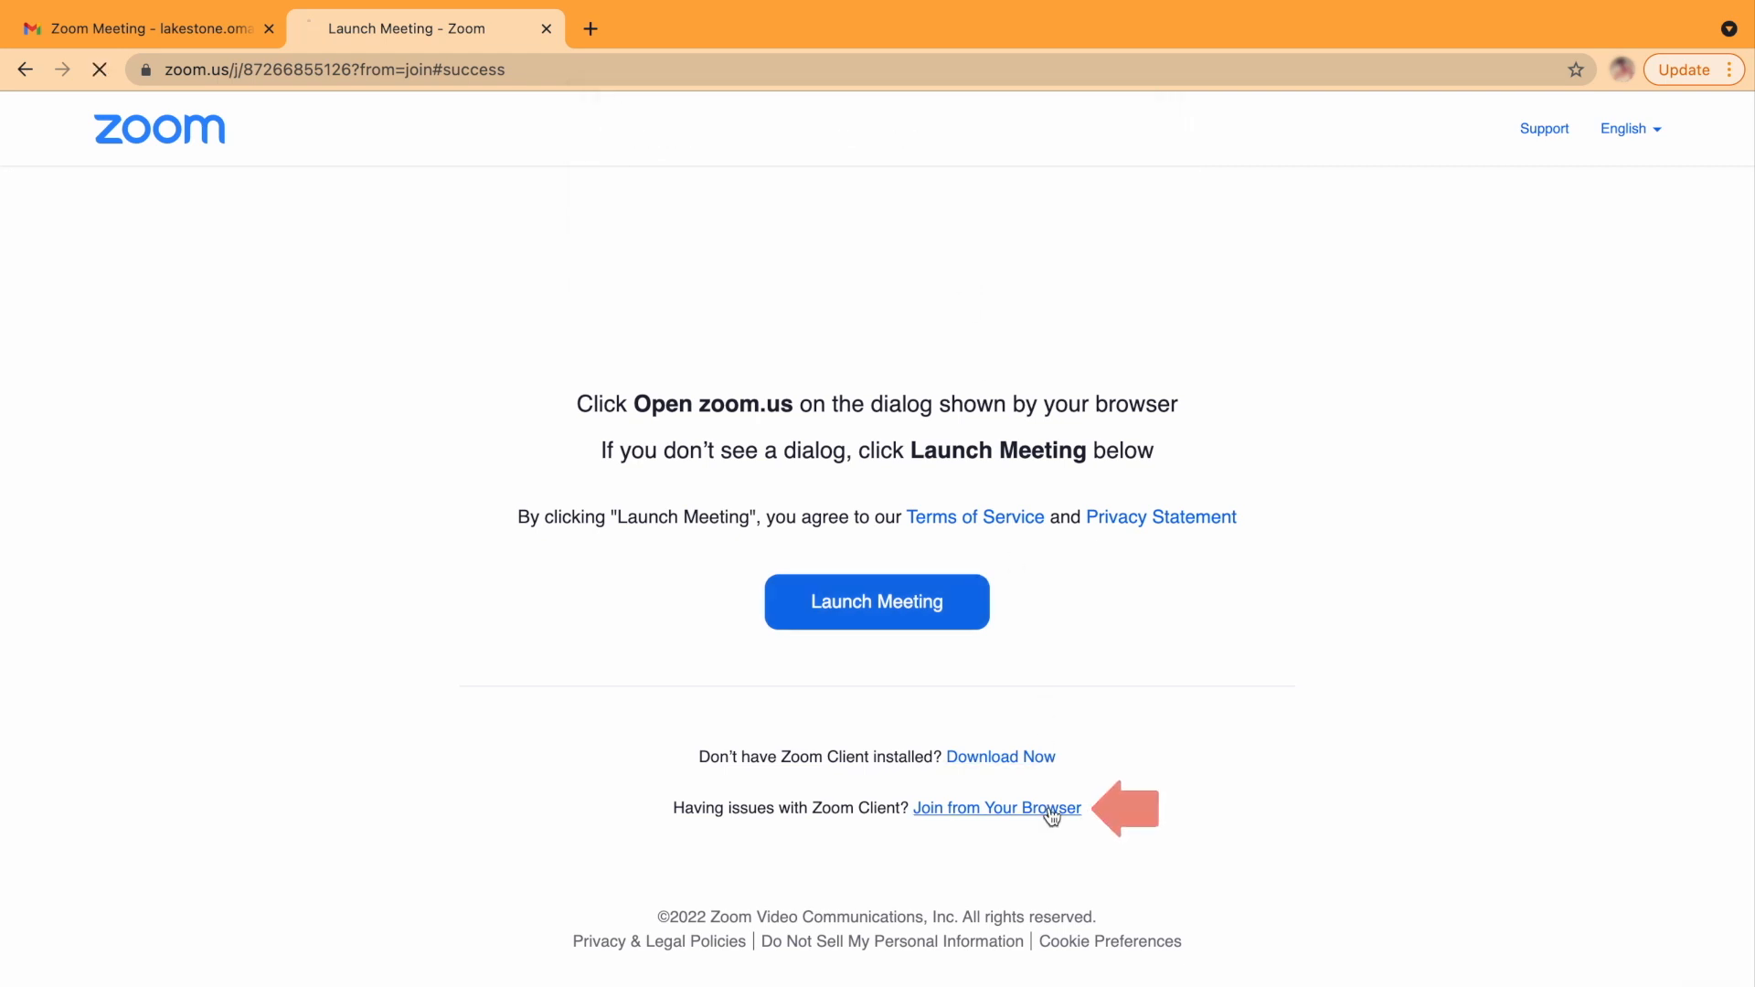
pyautogui.click(996, 806)
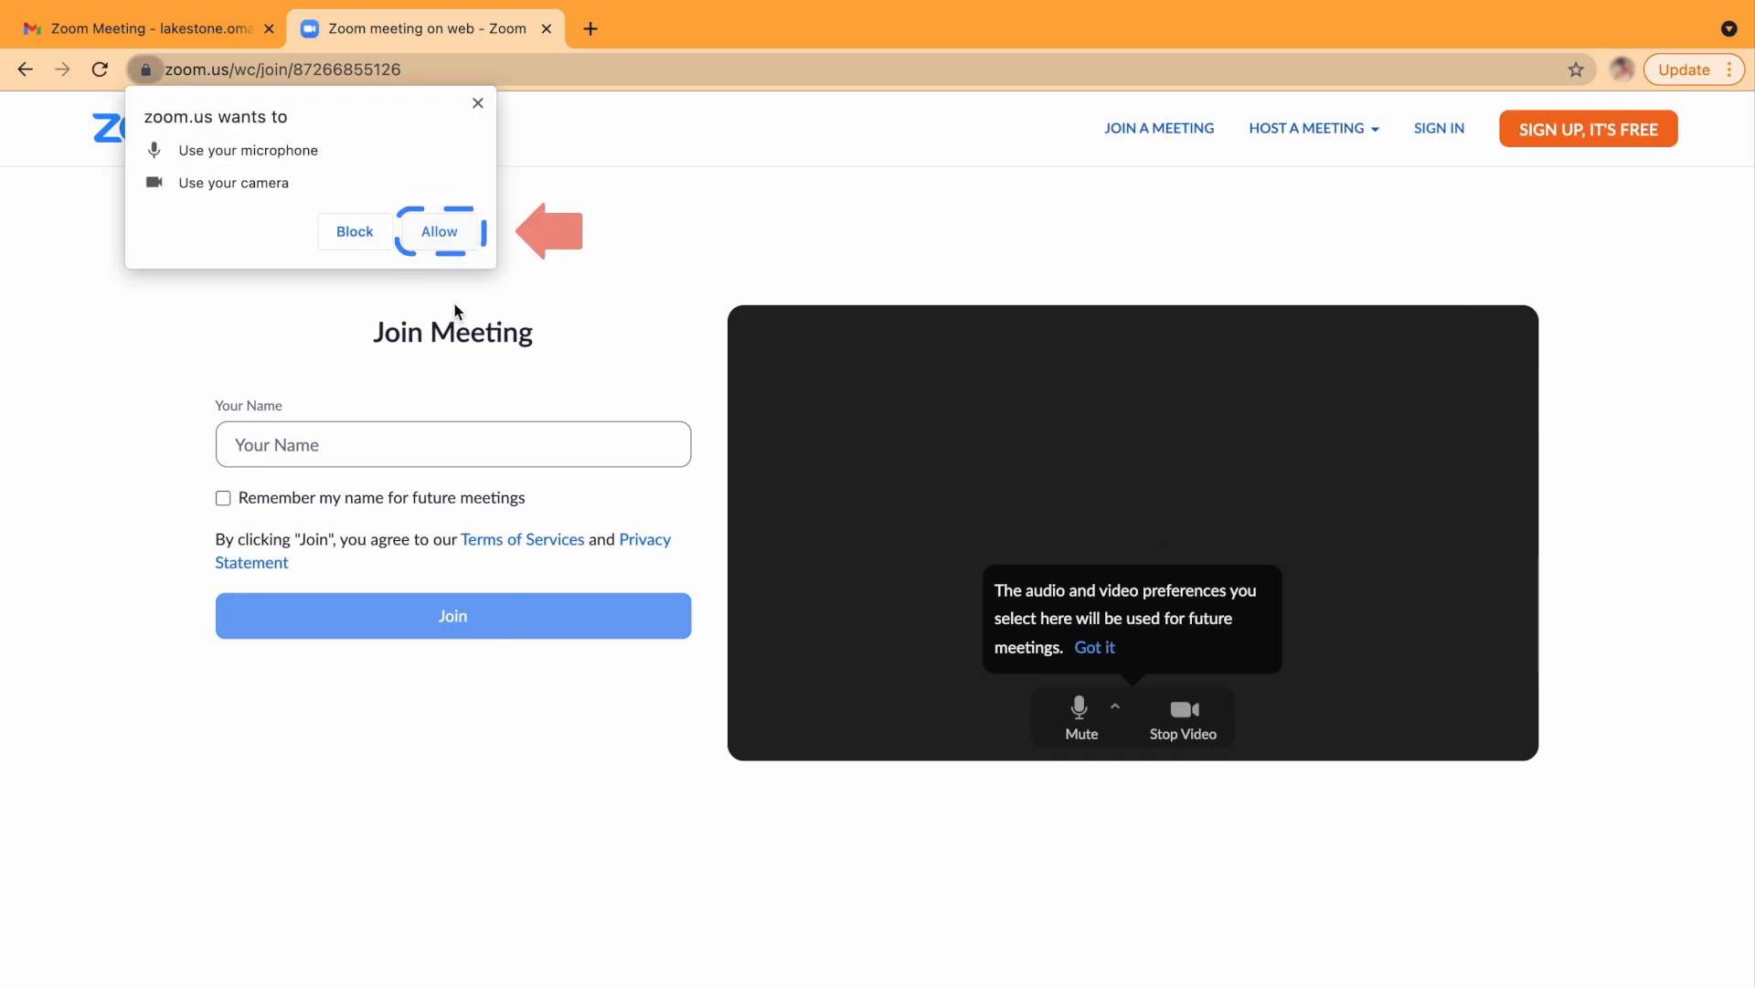
# Allow microphone and camera access and join under the name 'Olenna'
pyautogui.click(437, 232)
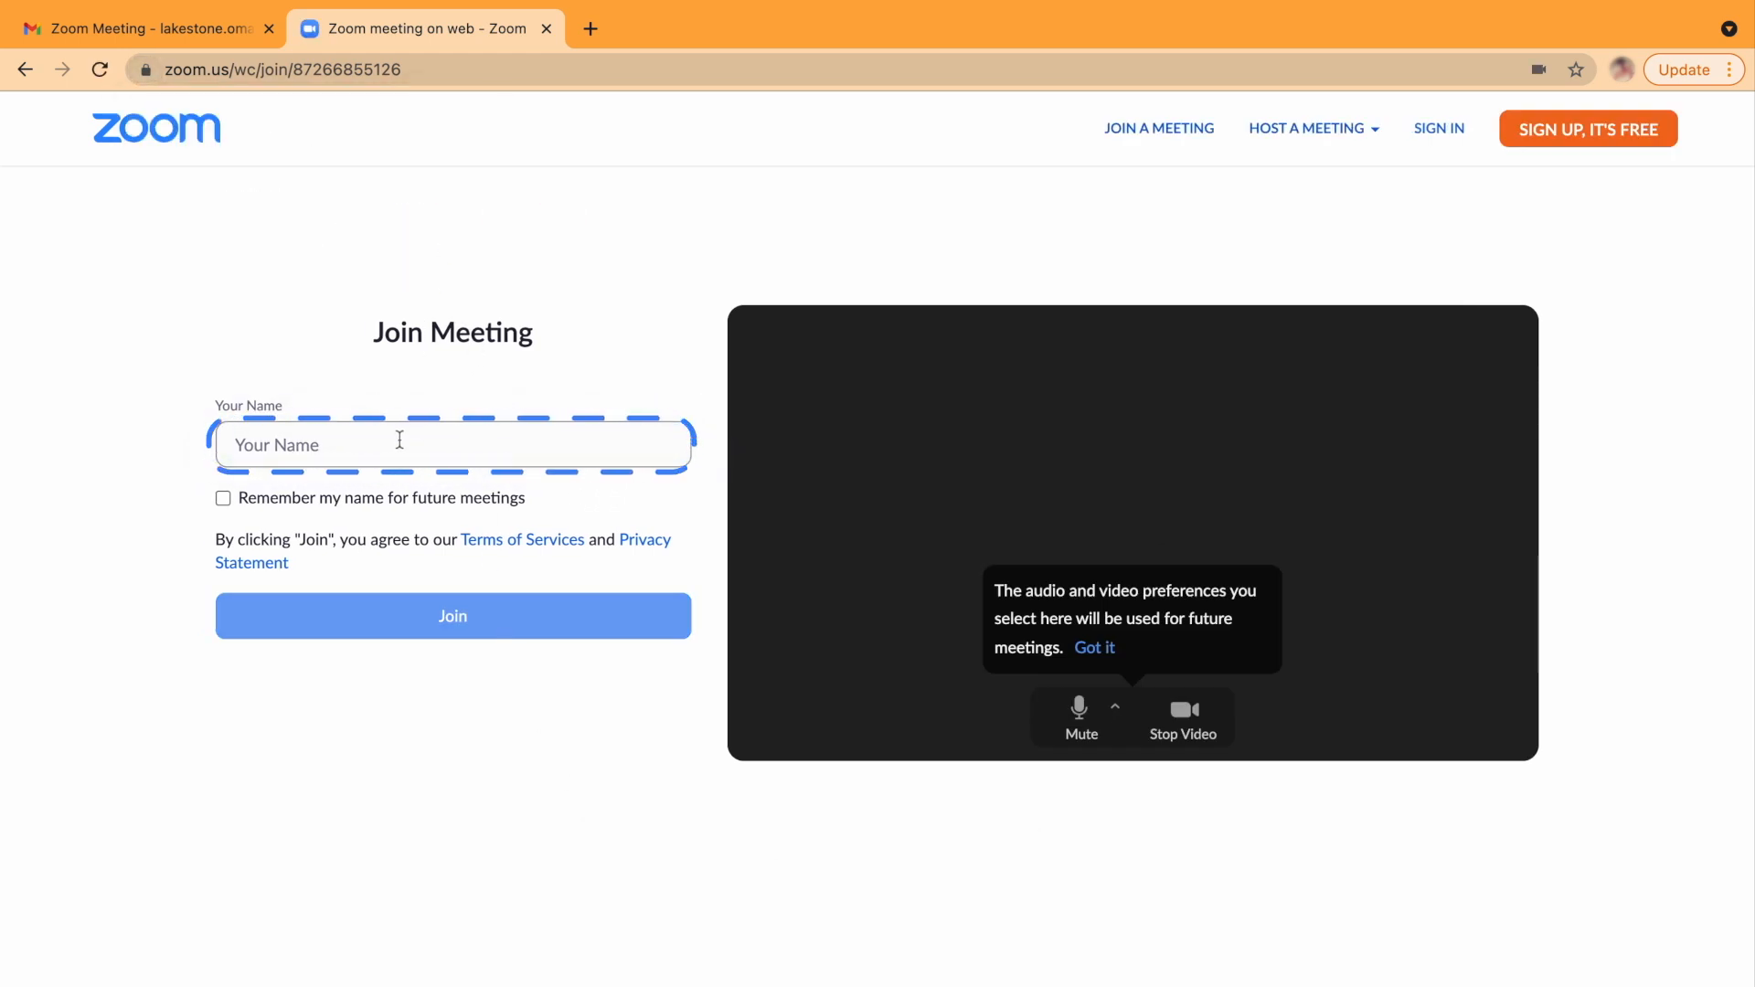
pyautogui.write('Olenn')
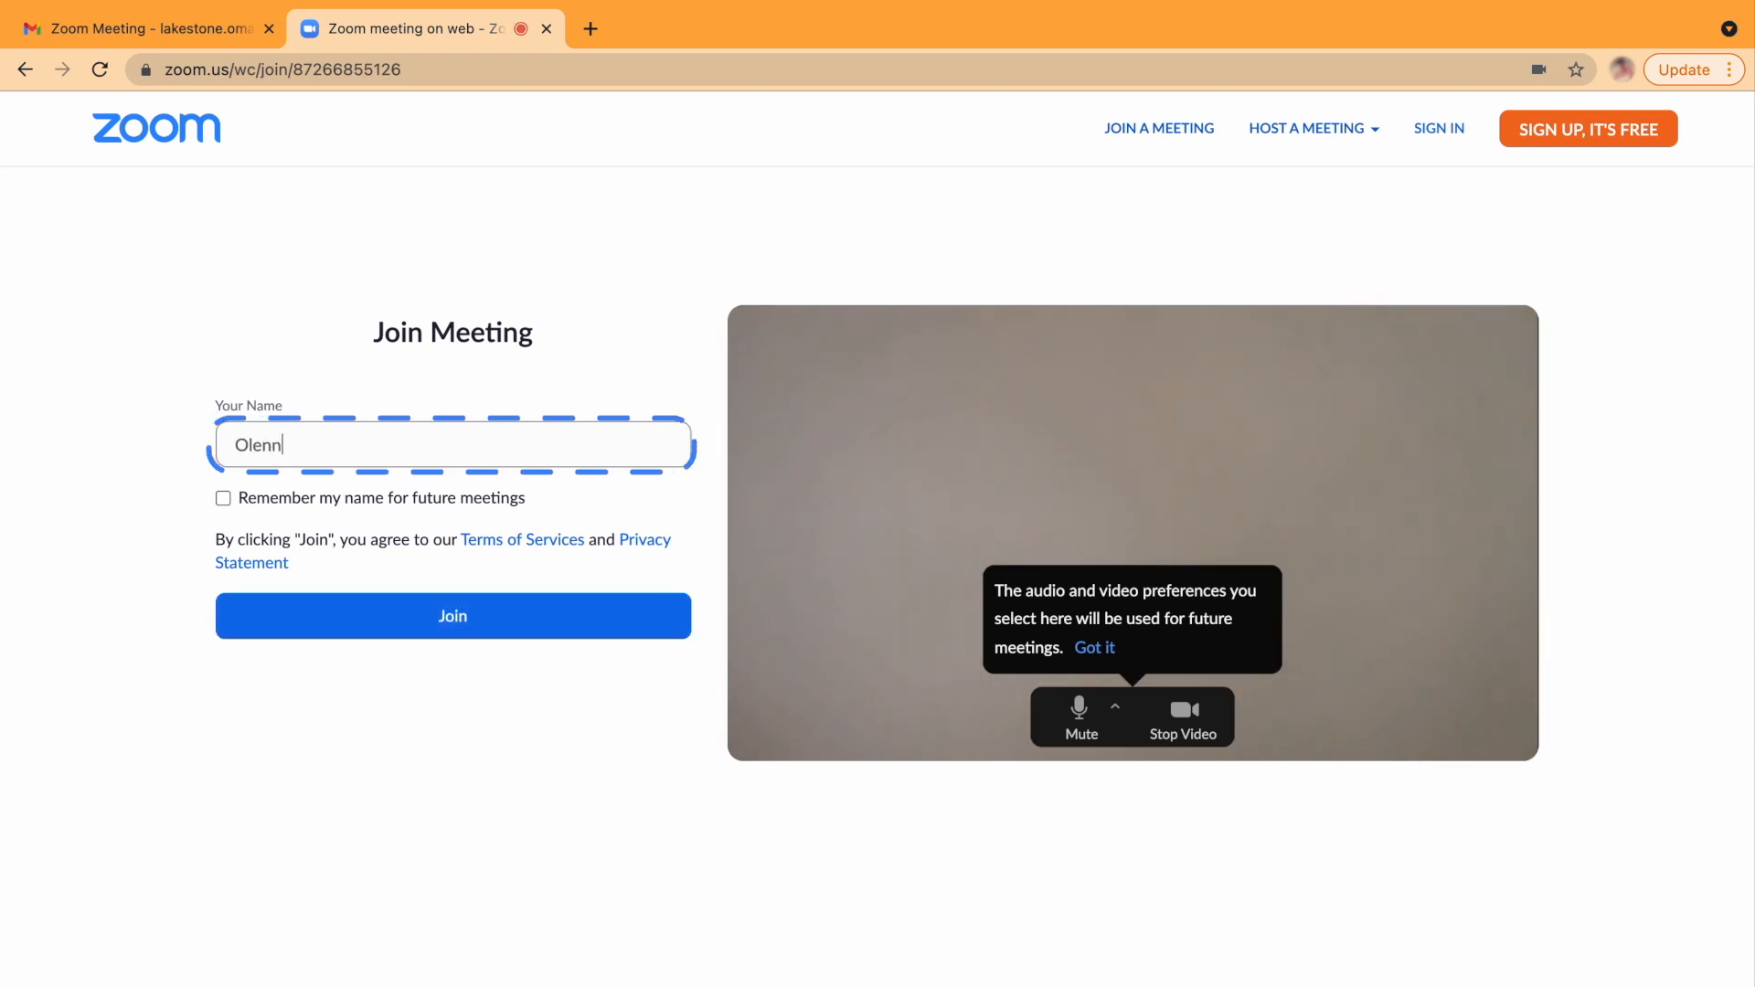
pyautogui.write('a')
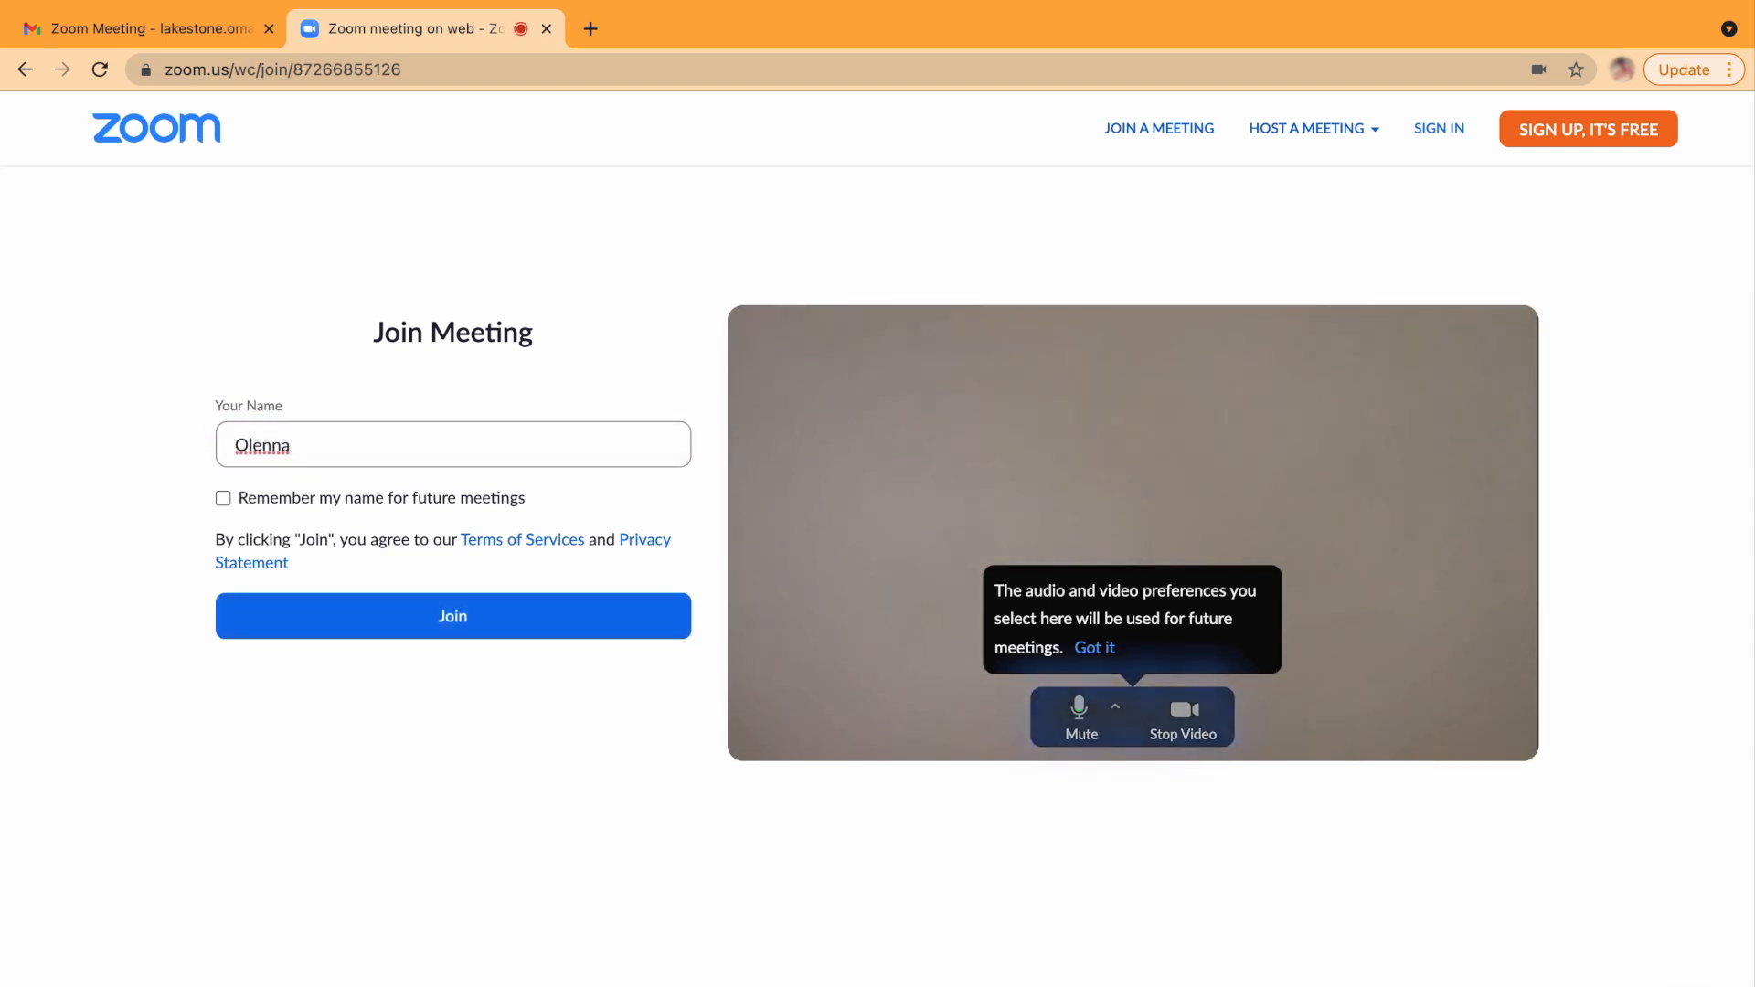
pyautogui.click(1079, 709)
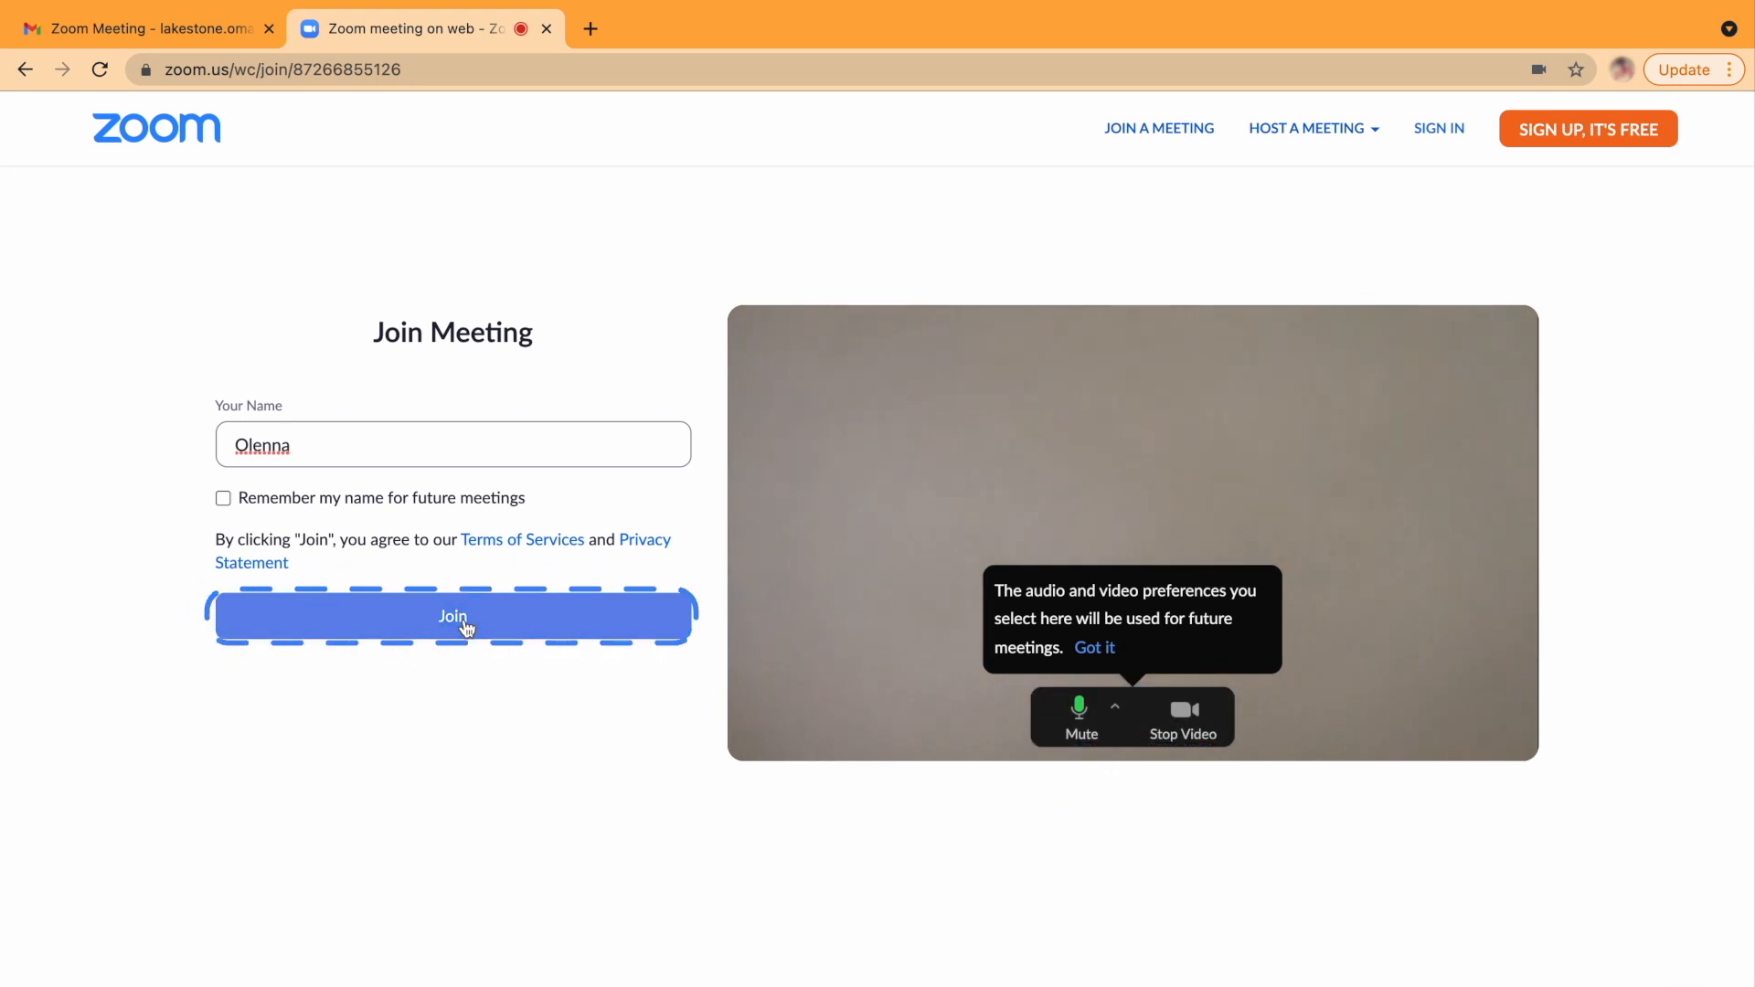
pyautogui.click(452, 616)
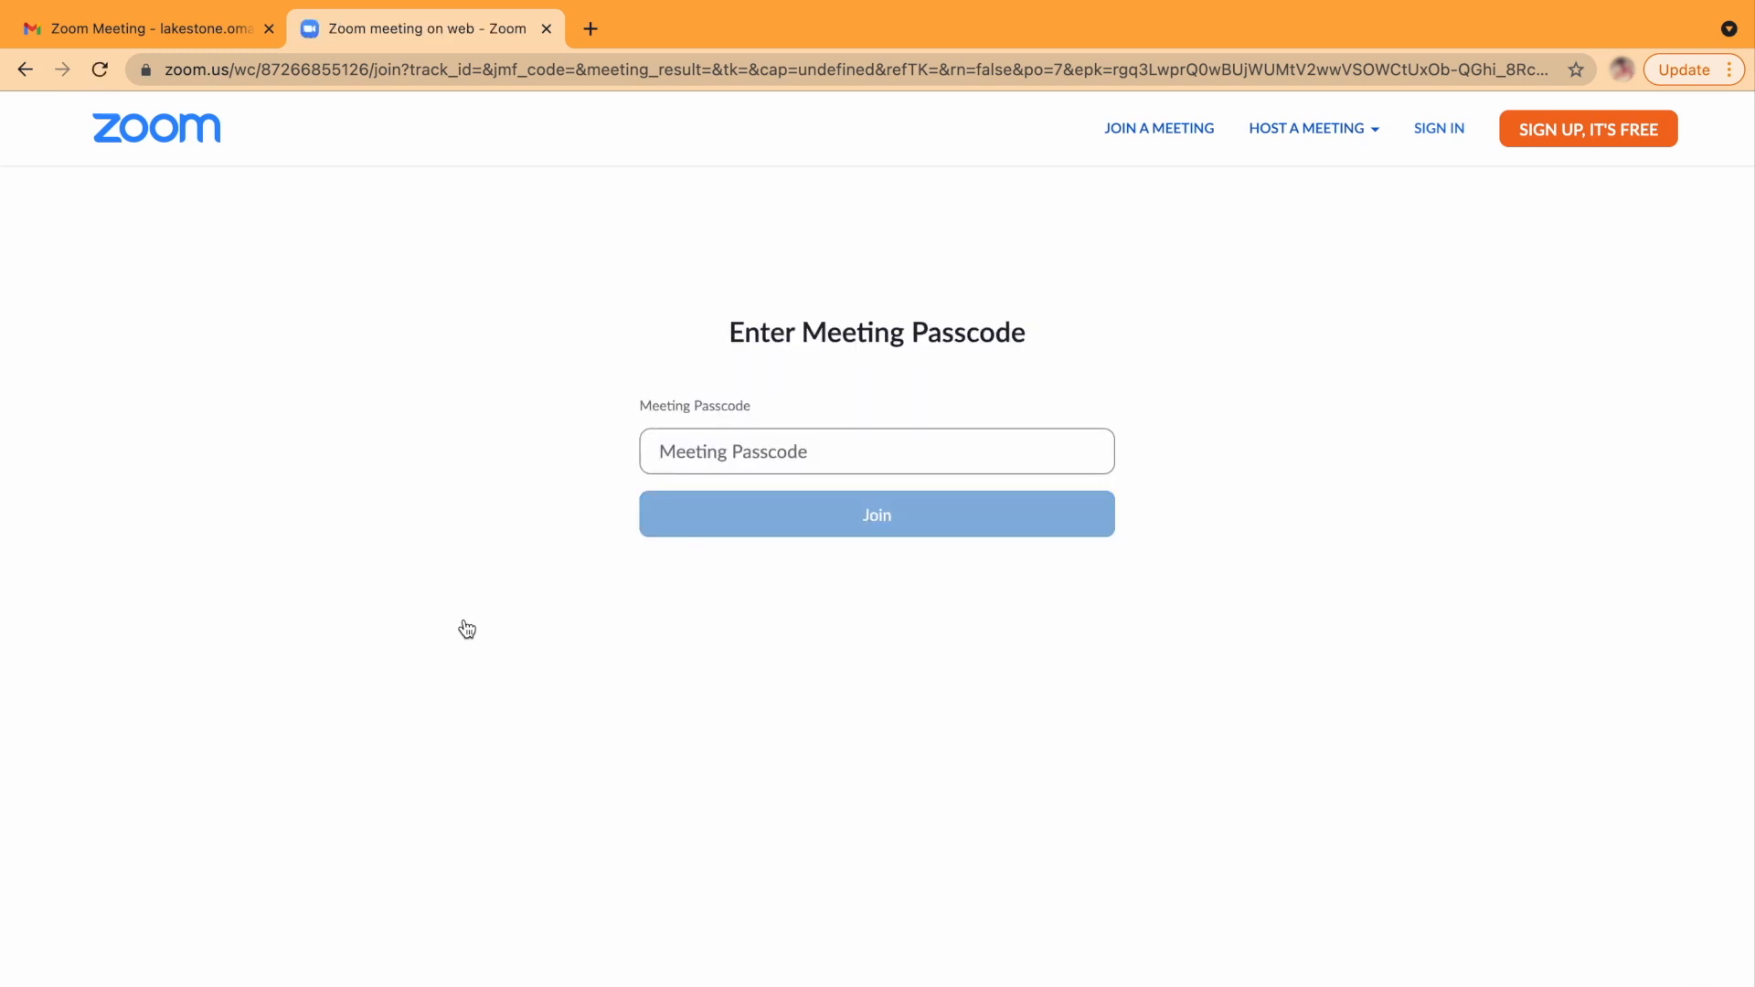
pyautogui.click(876, 452)
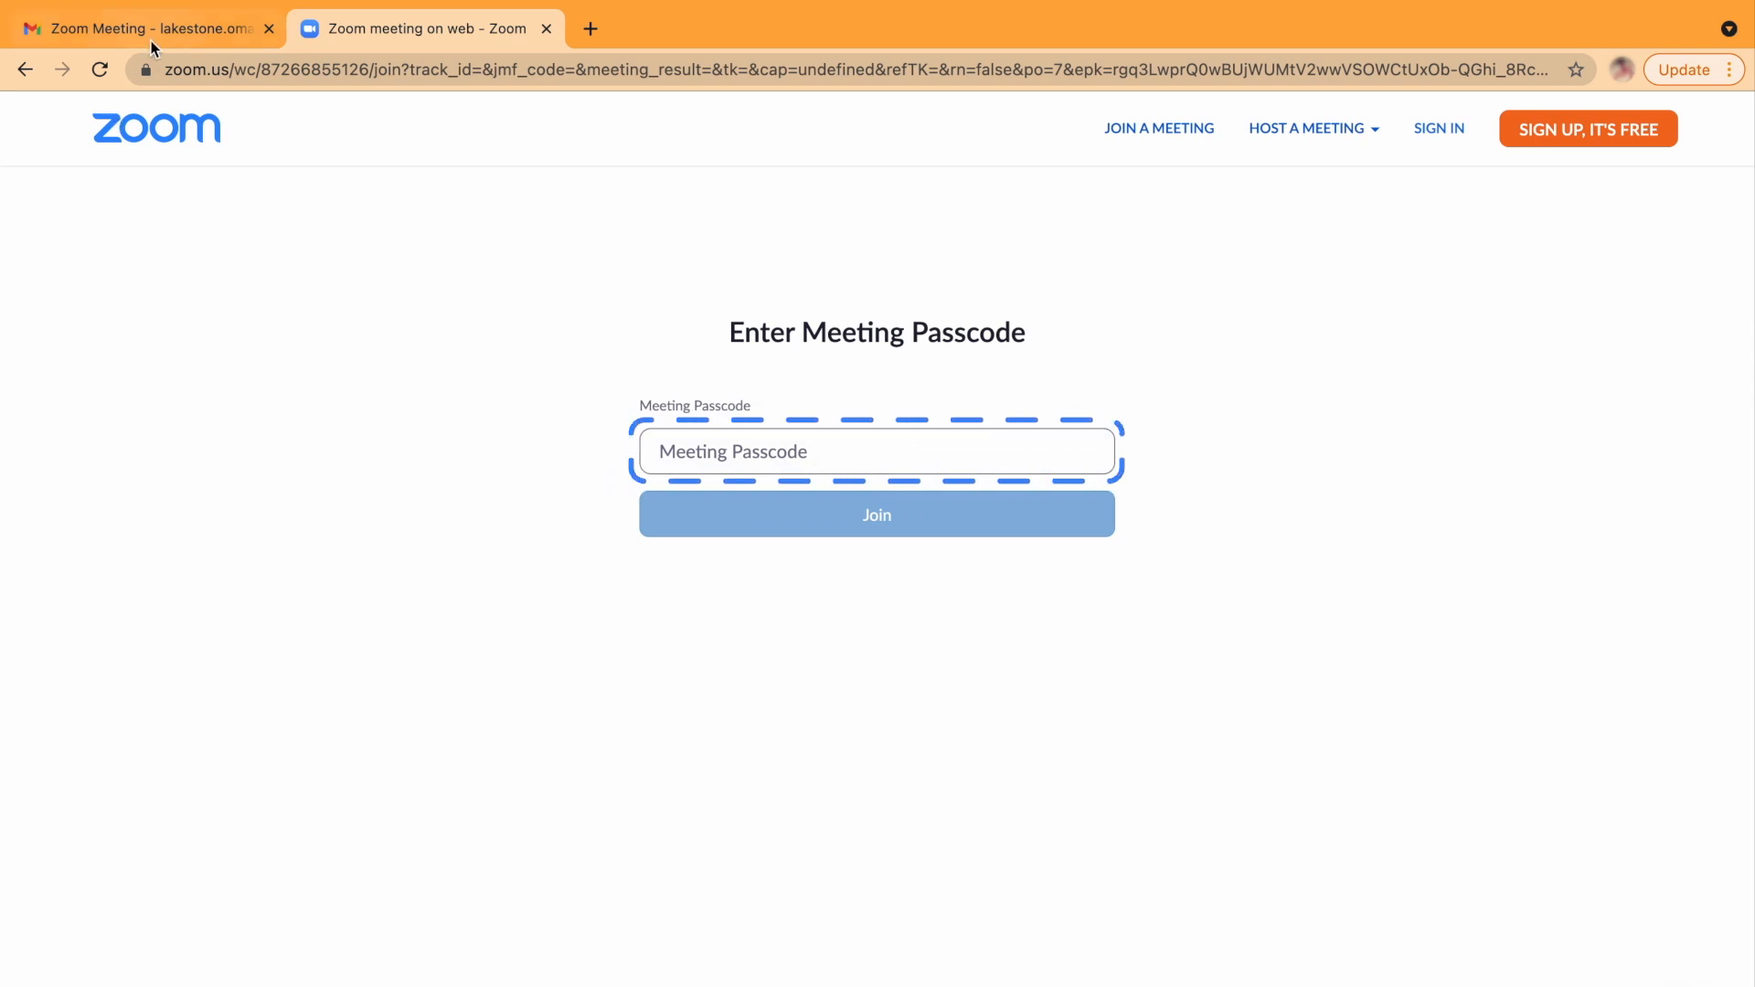
pyautogui.click(133, 27)
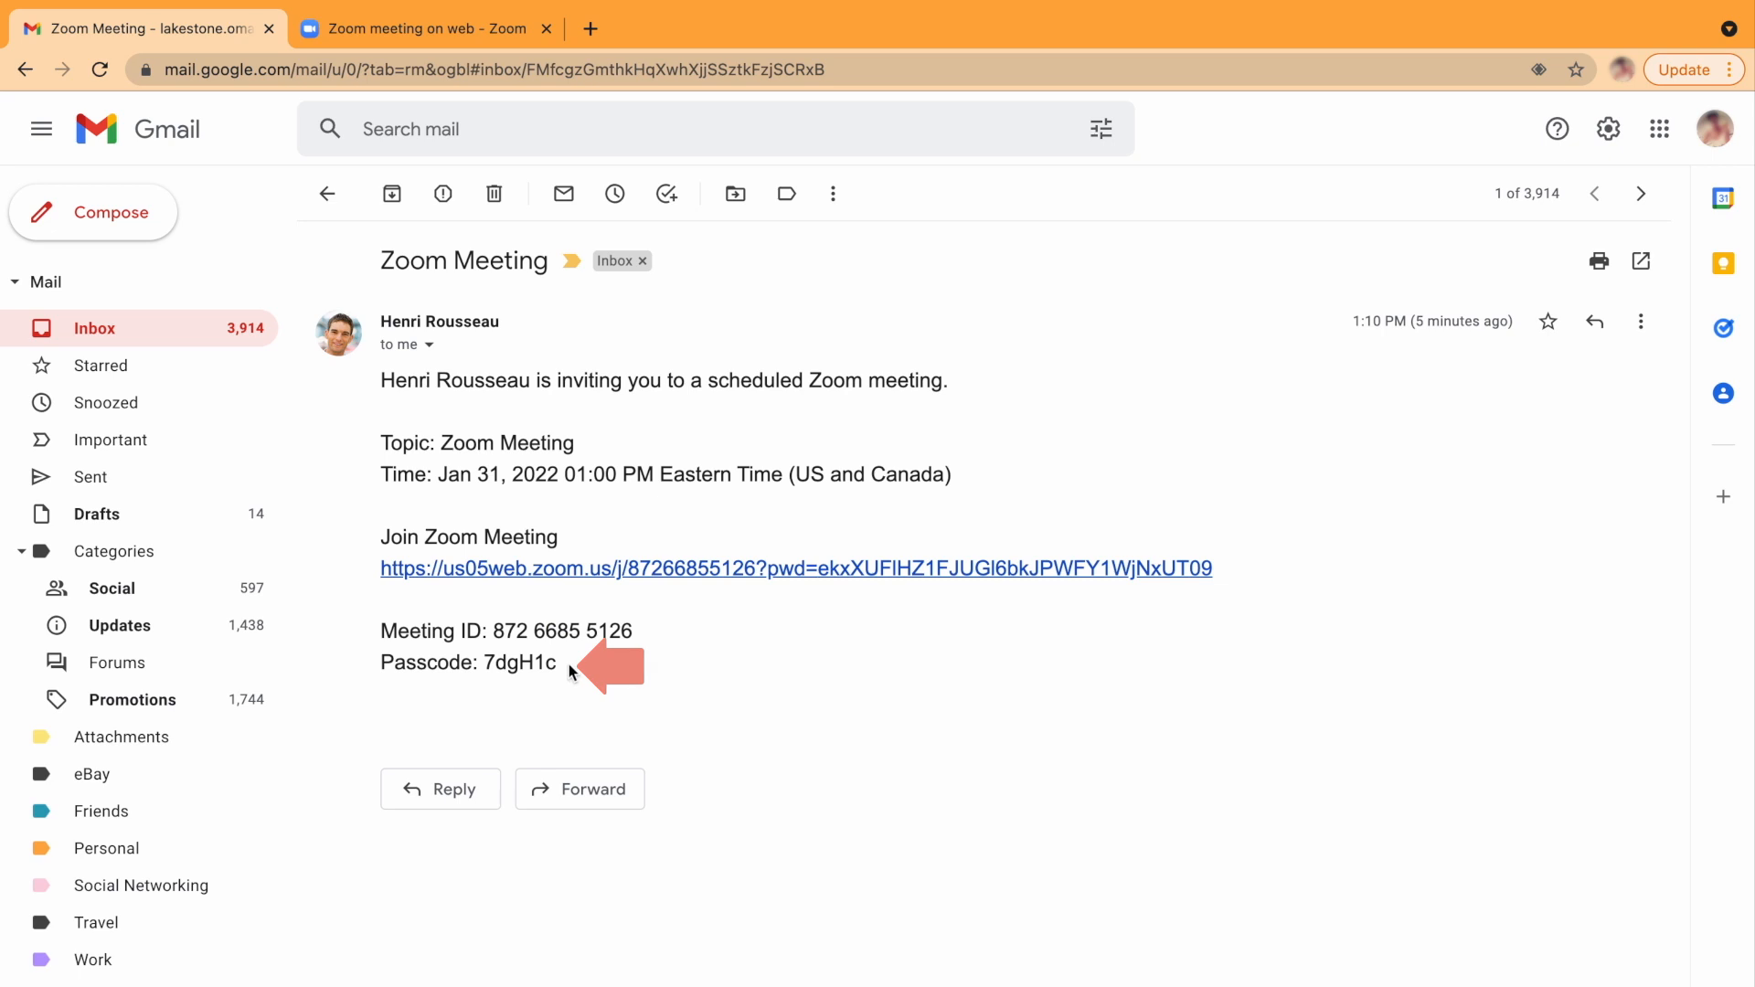
pyautogui.doubleClick(517, 662)
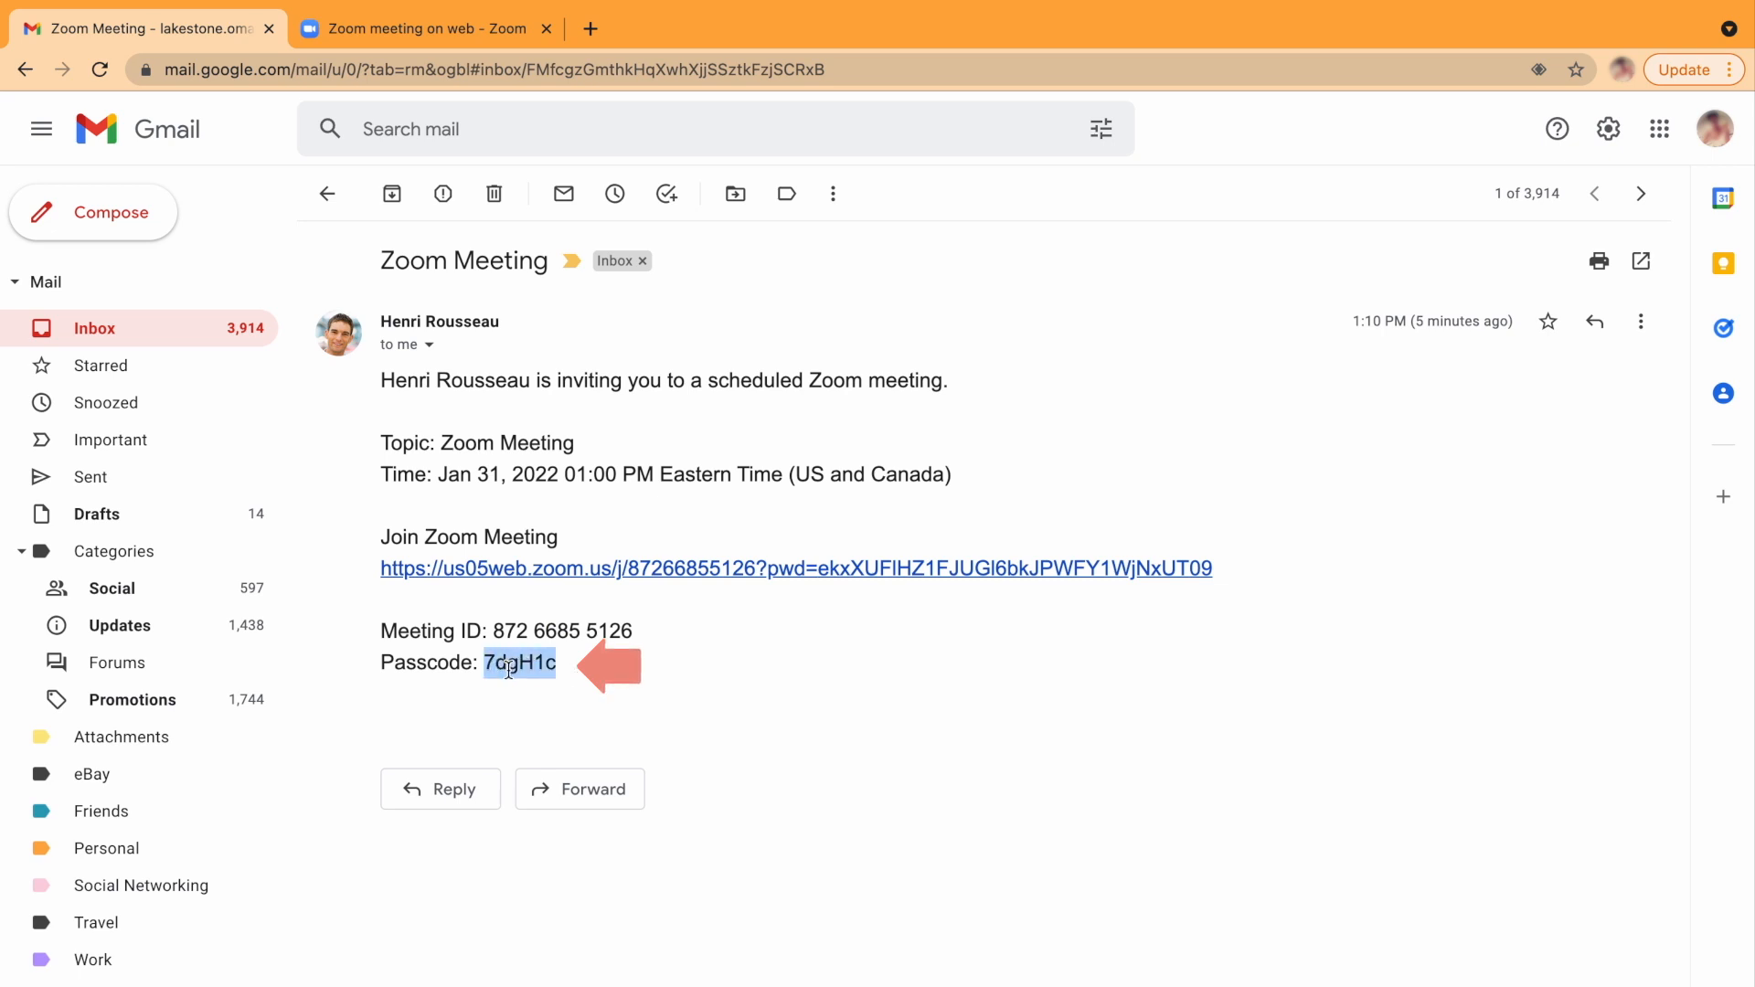
pyautogui.rightClick(517, 662)
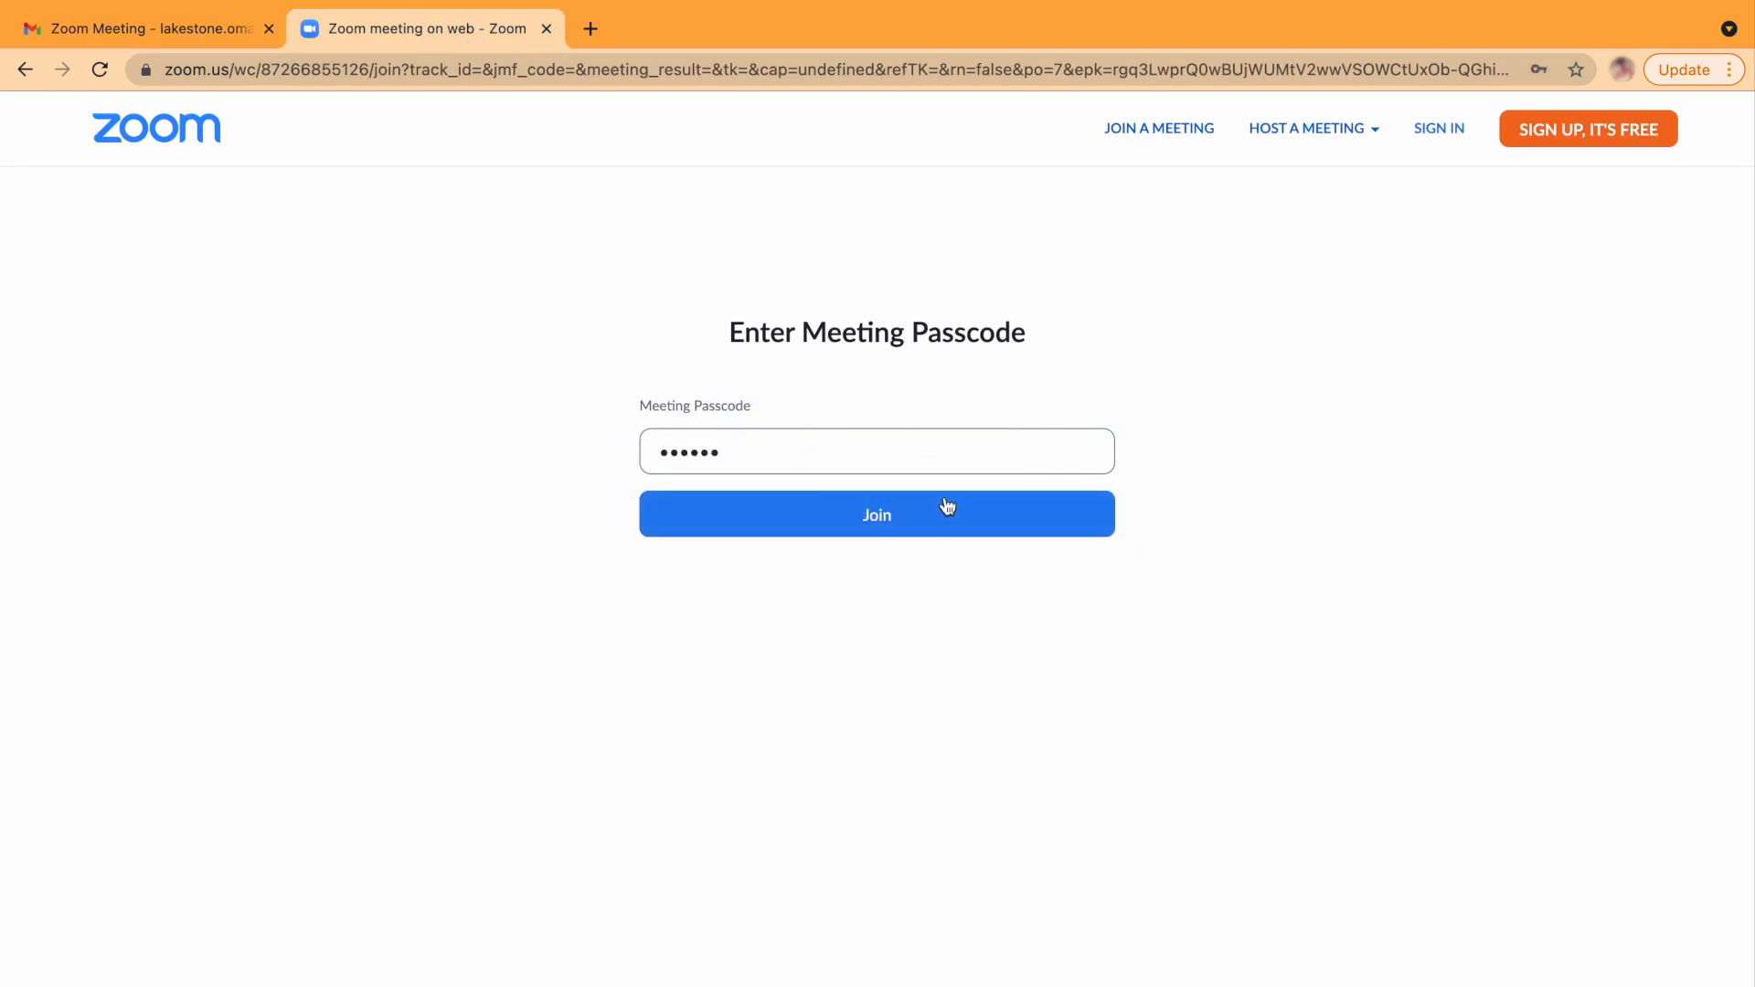
pyautogui.click(876, 516)
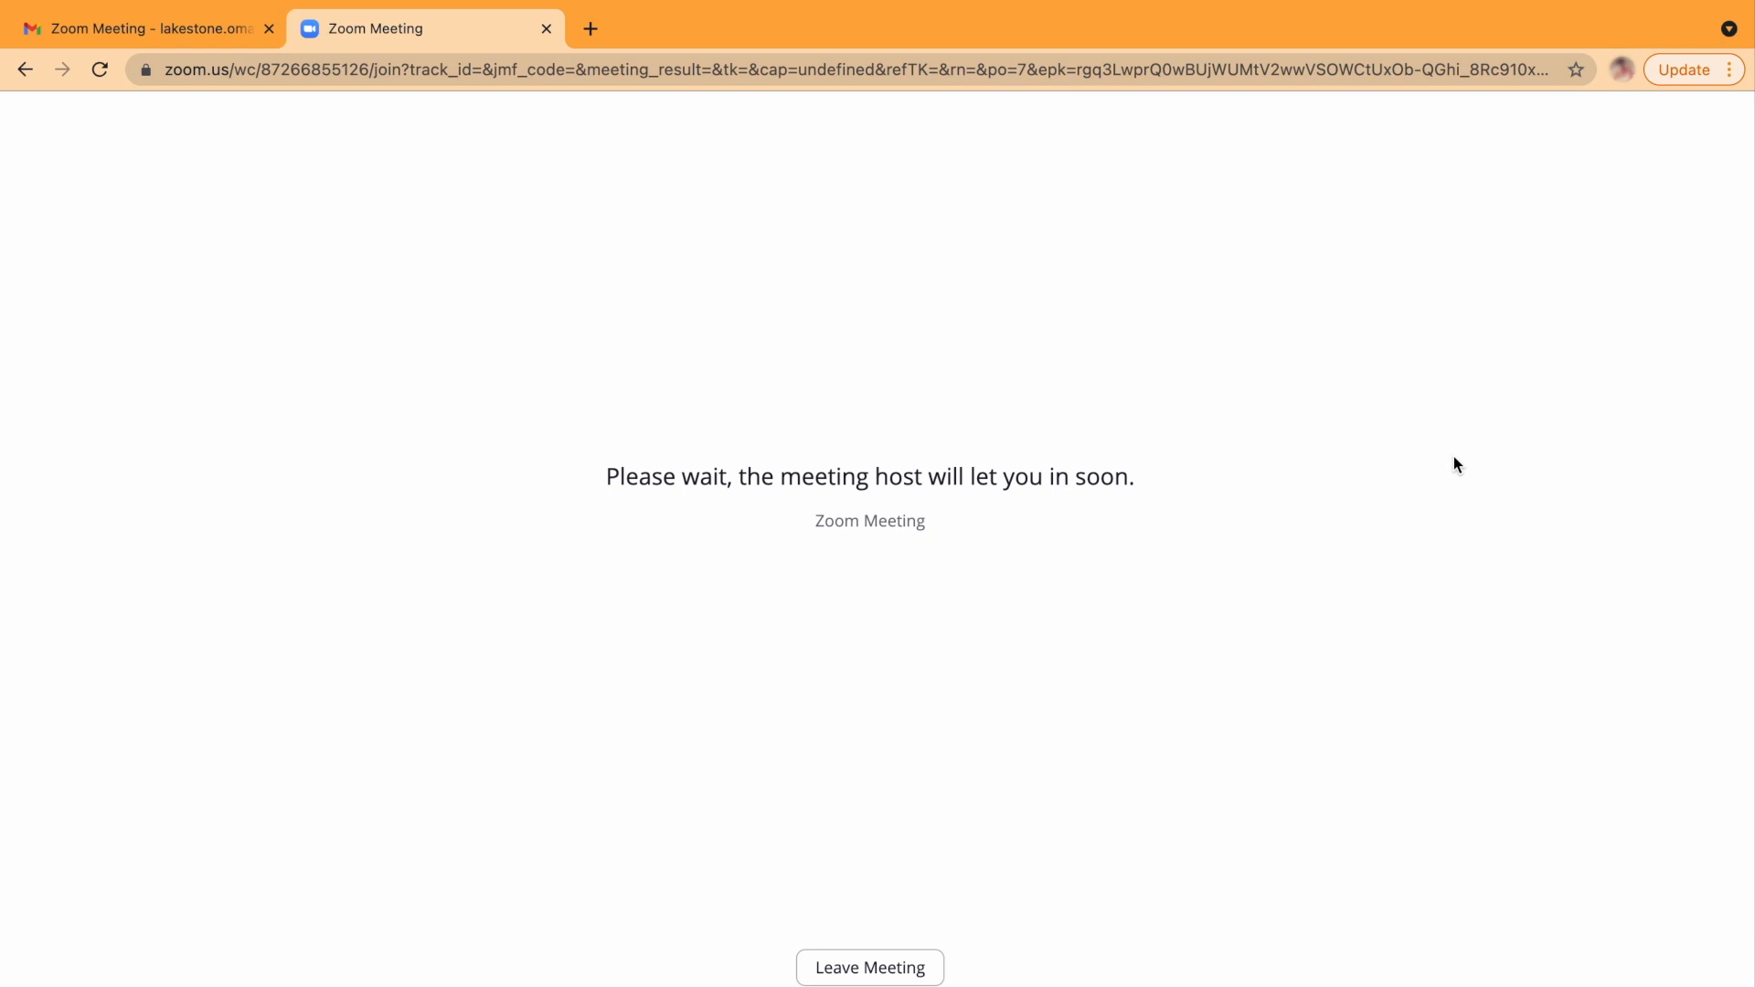